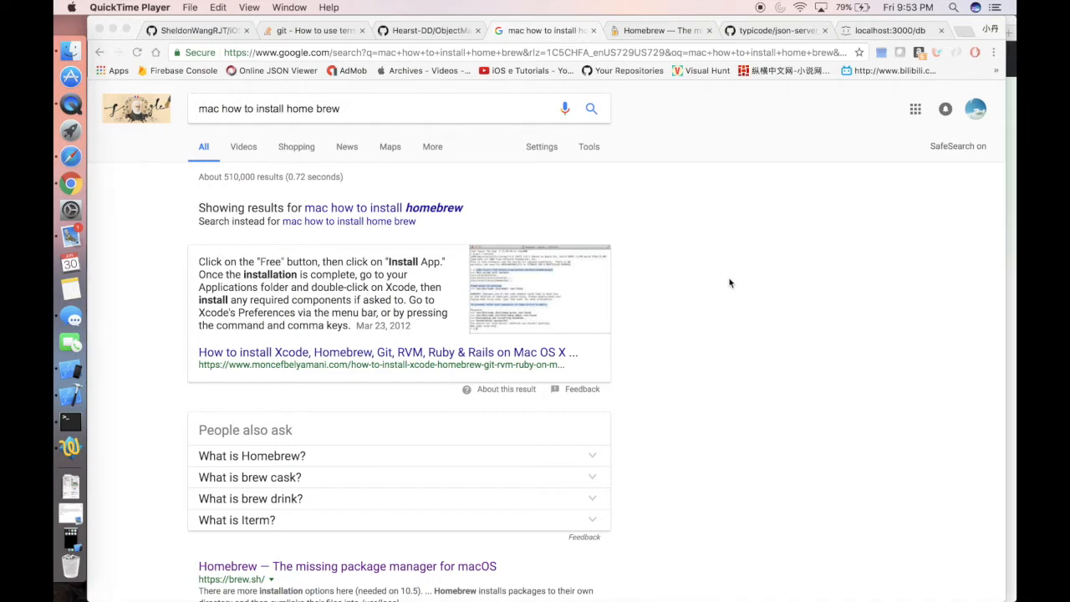
# - Scroll the Homebrew page to its install command, then launch Terminal through Spotlight
pyautogui.scroll(-3)
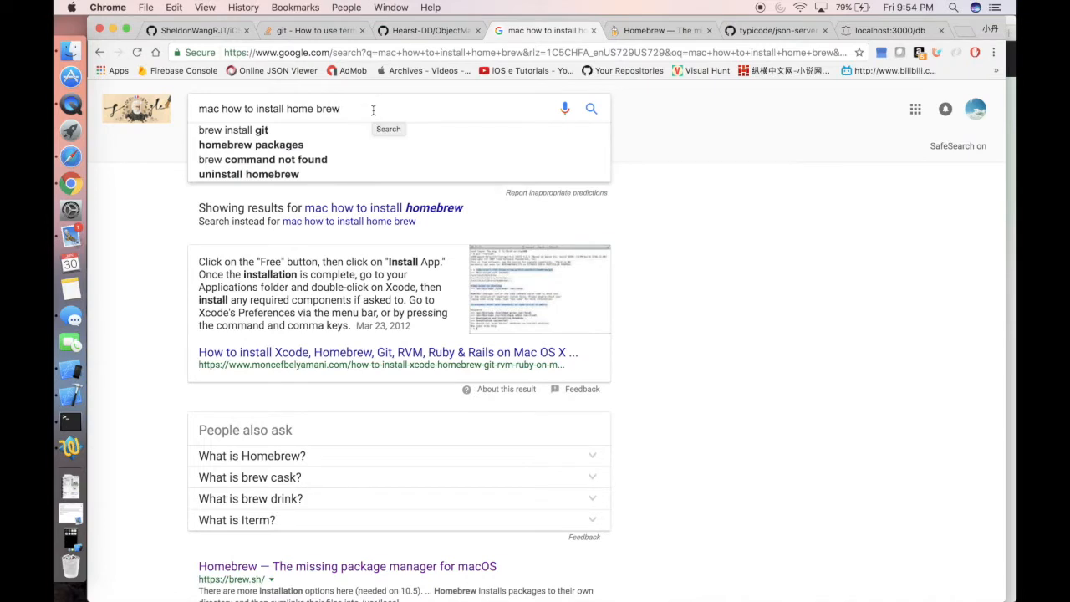
pyautogui.tripleClick(269, 109)
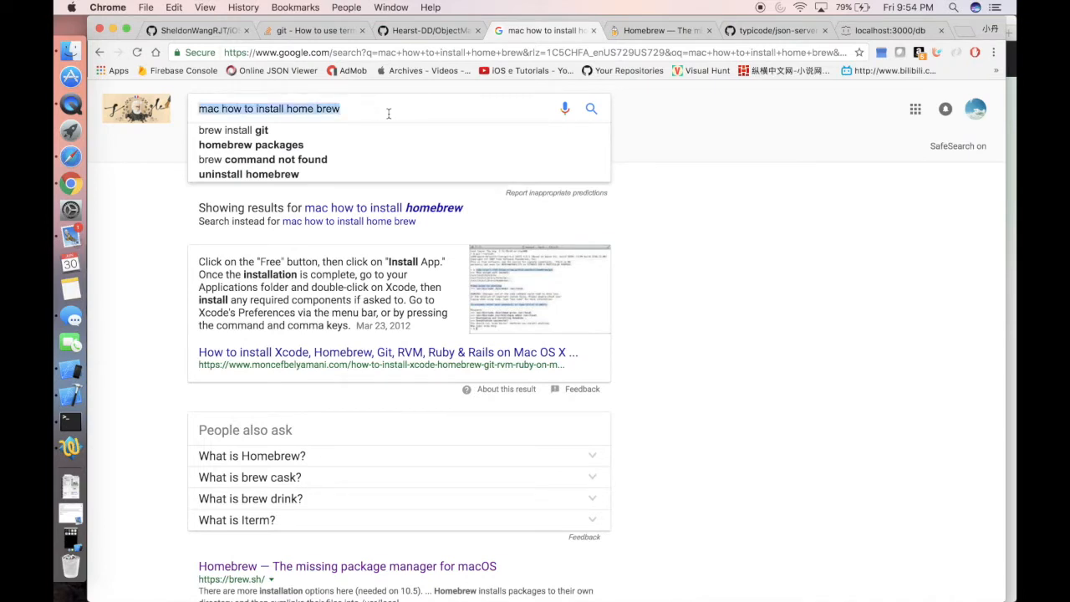
pyautogui.scroll(-3)
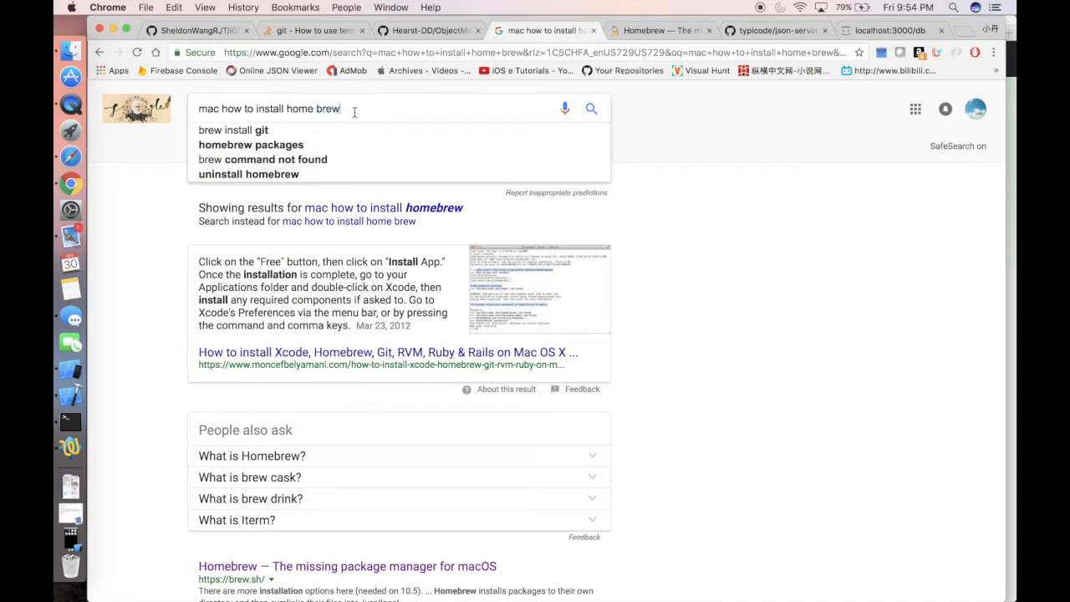
pyautogui.tripleClick(270, 109)
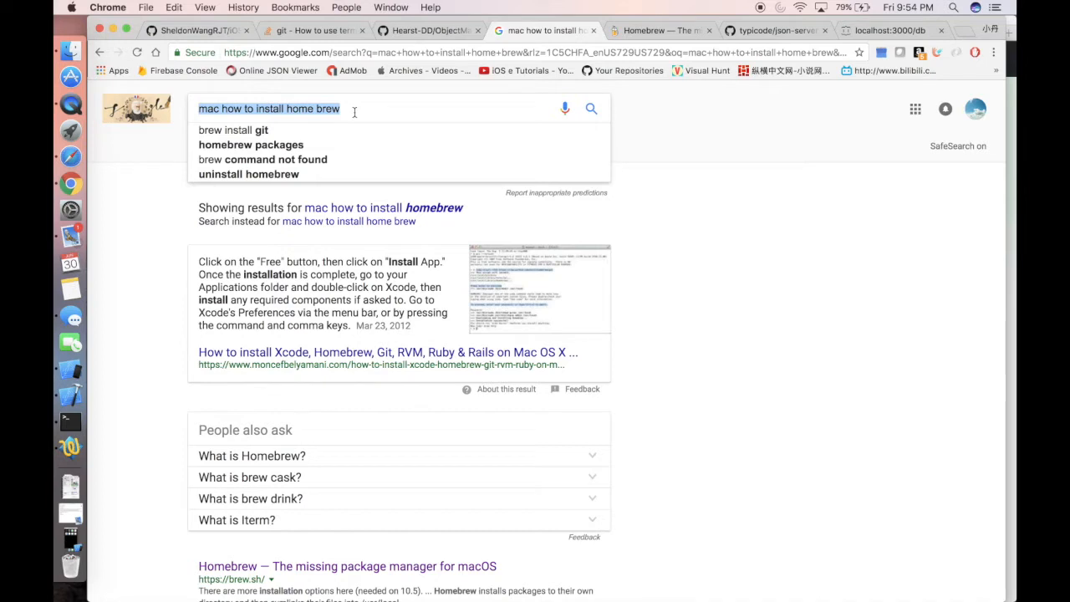
pyautogui.click(242, 109)
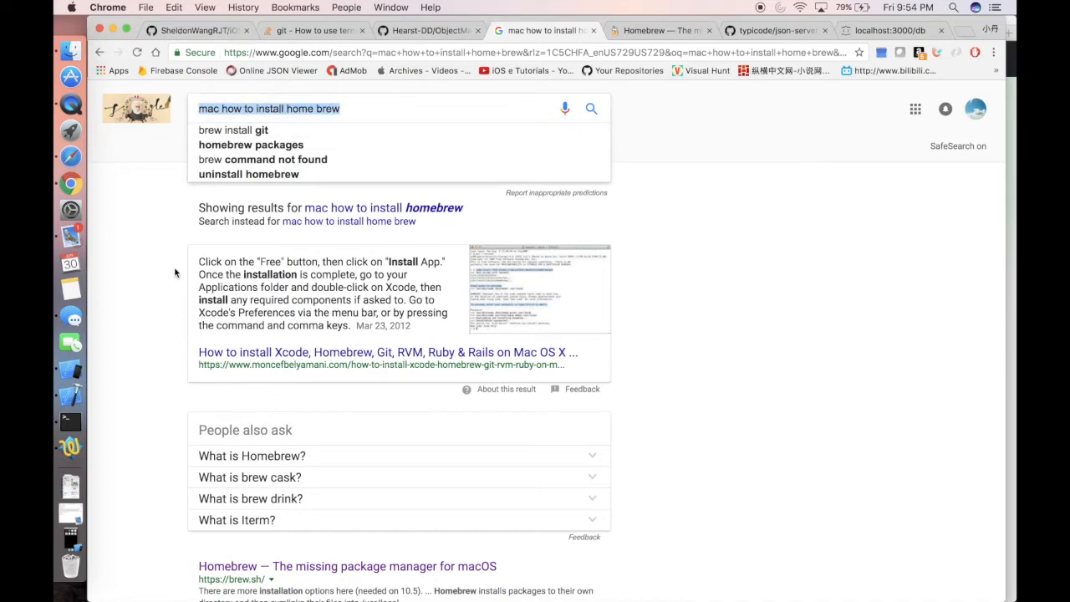
pyautogui.scroll(-3)
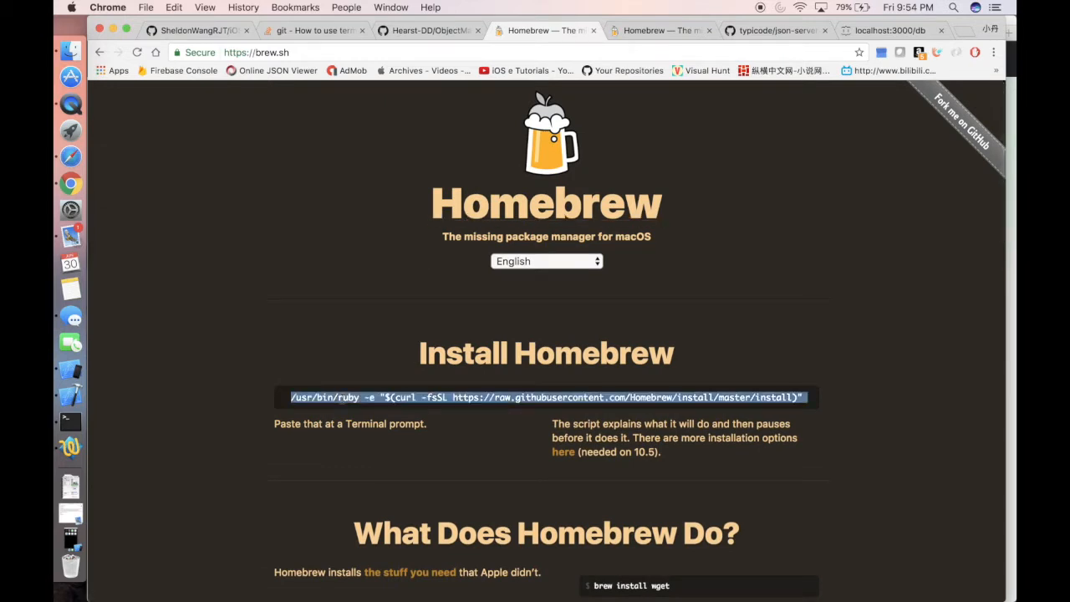
pyautogui.press('cmd+space')
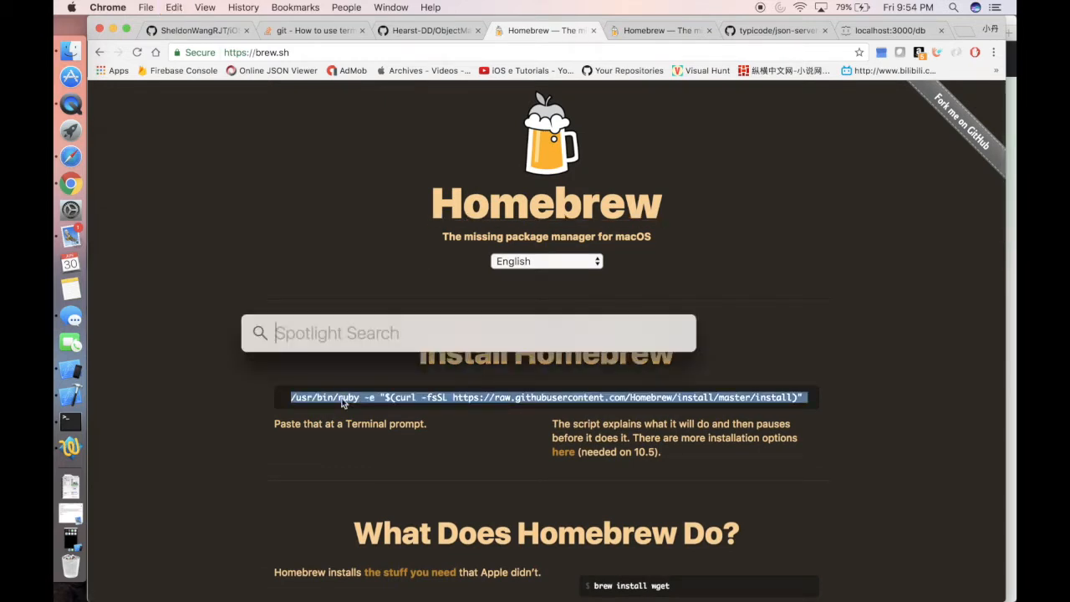
pyautogui.write('terminal')
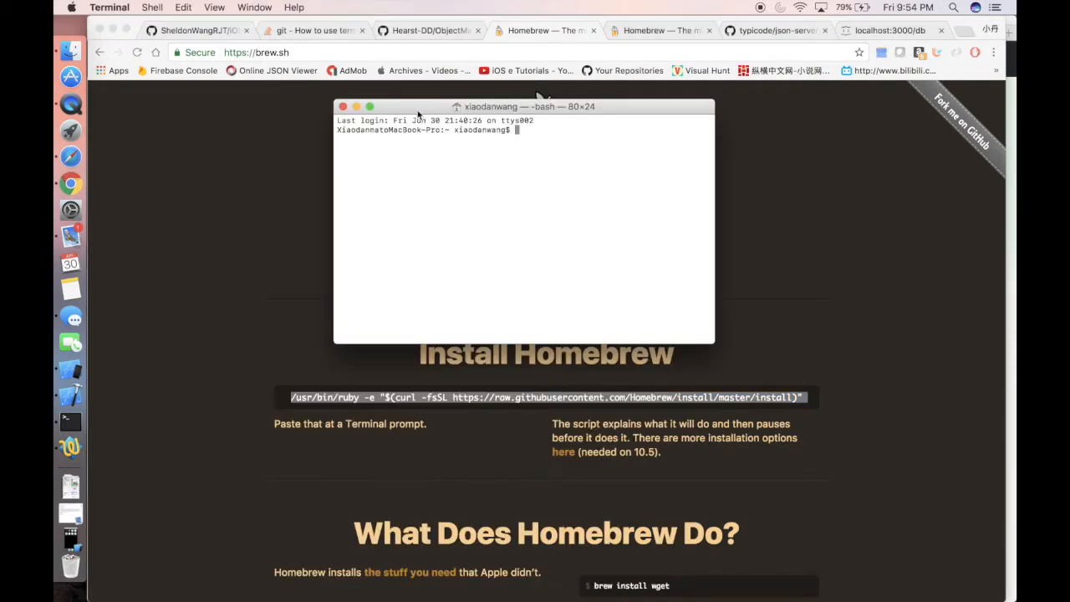
# - Move the Terminal window, install Homebrew, then run 'brew install npm'
pyautogui.moveTo(524, 107); pyautogui.dragTo(623, 270)
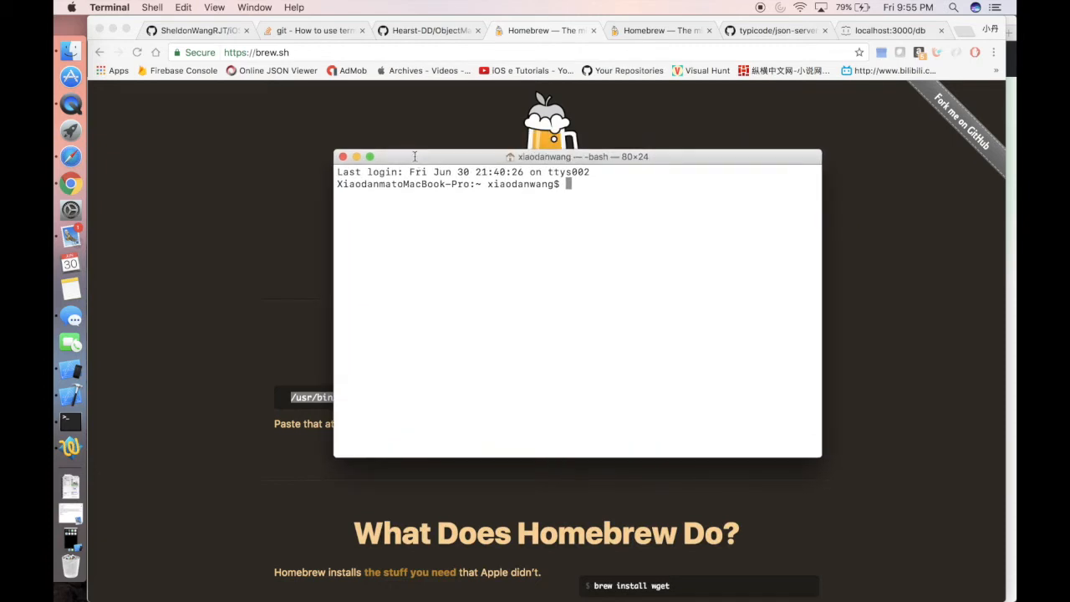
pyautogui.moveTo(468, 299)
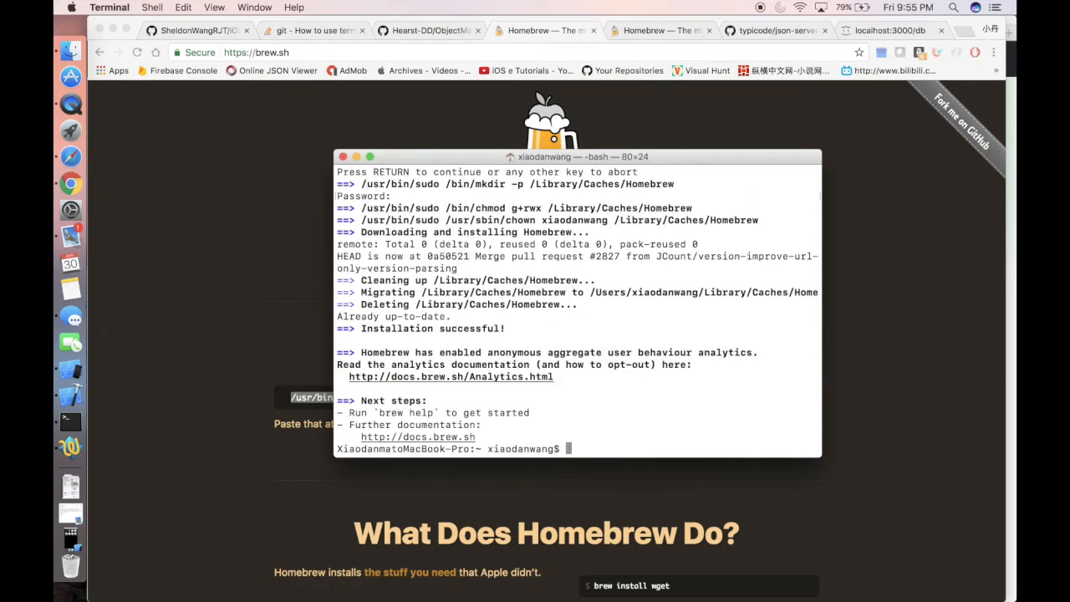
pyautogui.write('brea')
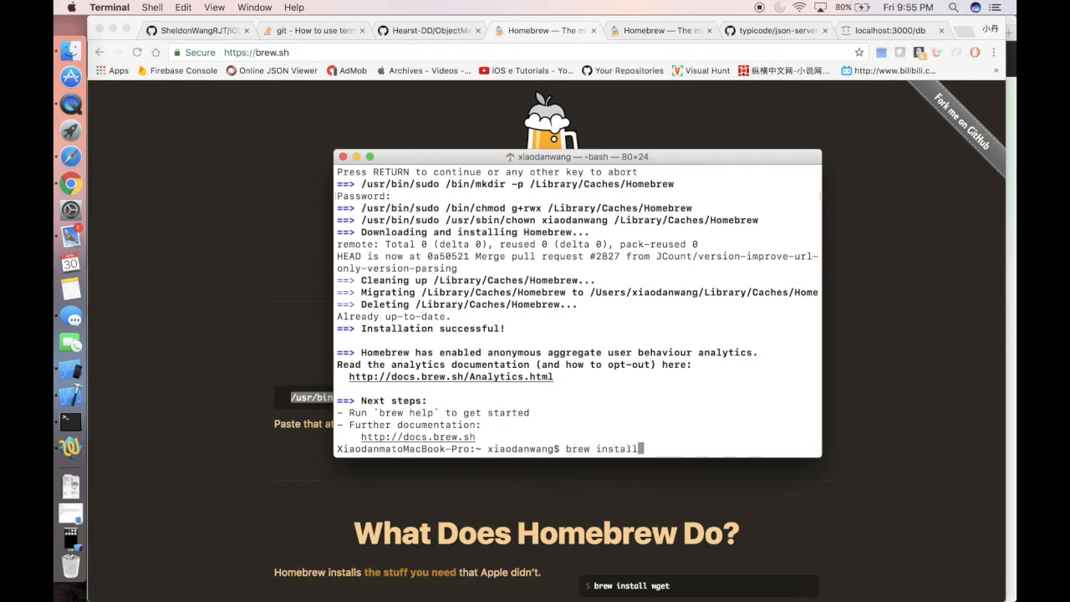
pyautogui.write('npm')
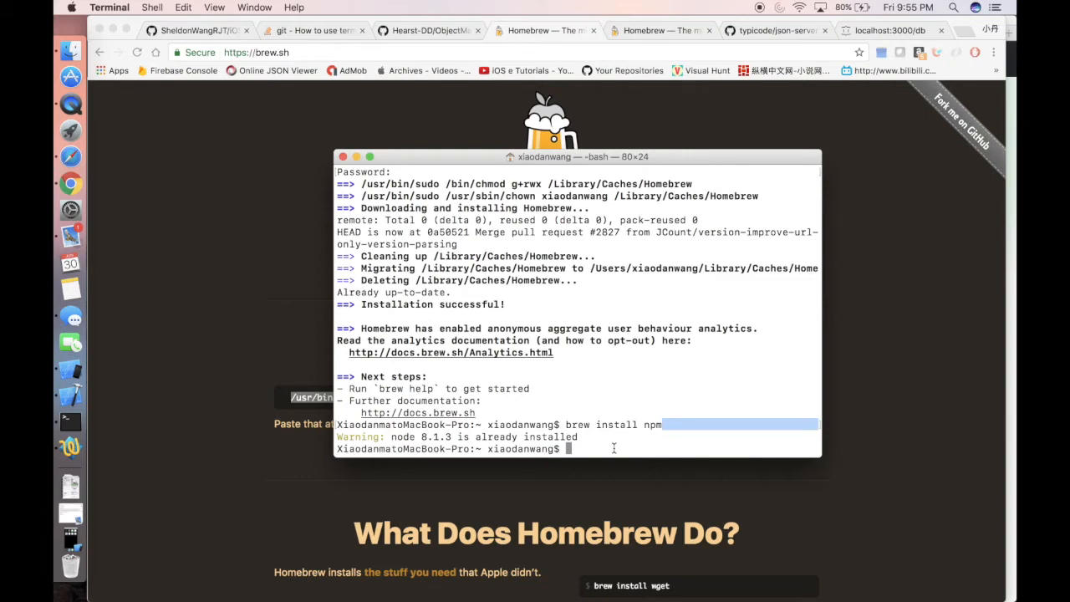
pyautogui.moveTo(665, 41)
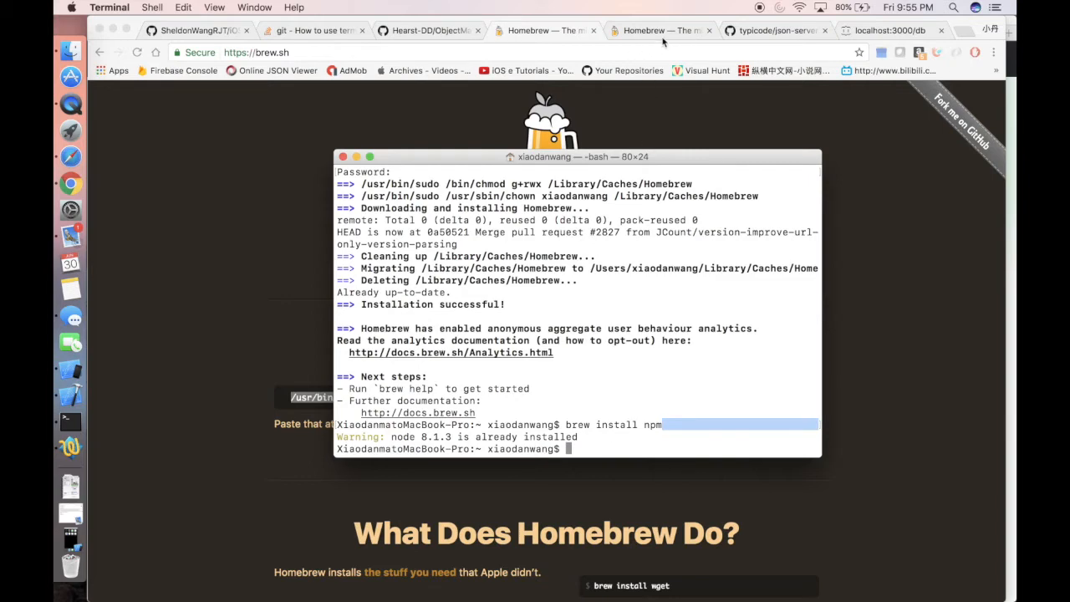
# - Scroll the typicode/json-server README past the example db.json down to Install
pyautogui.click(773, 30)
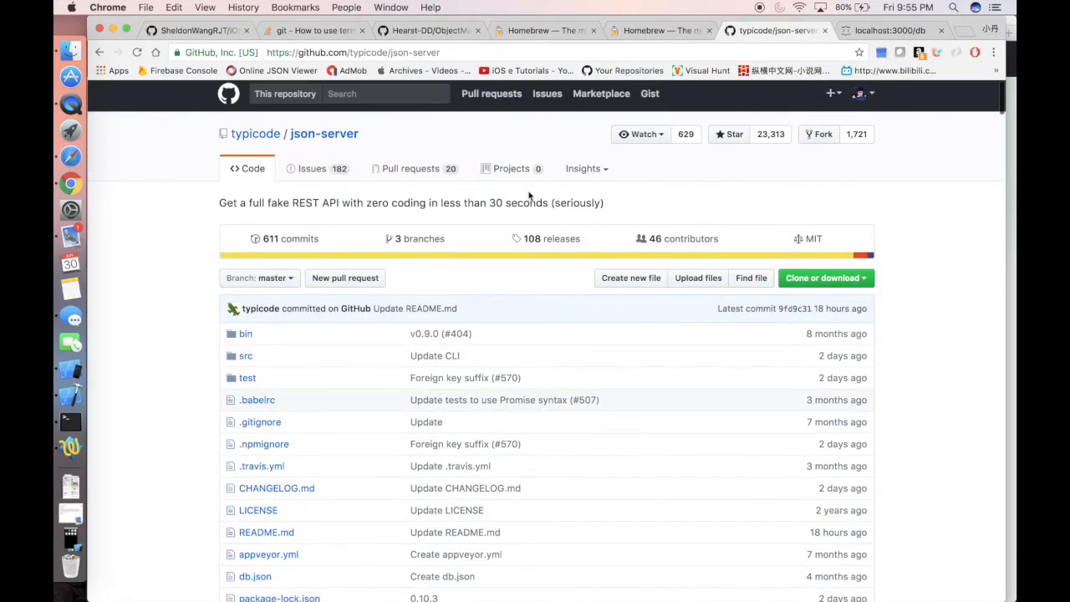
pyautogui.moveTo(185, 469)
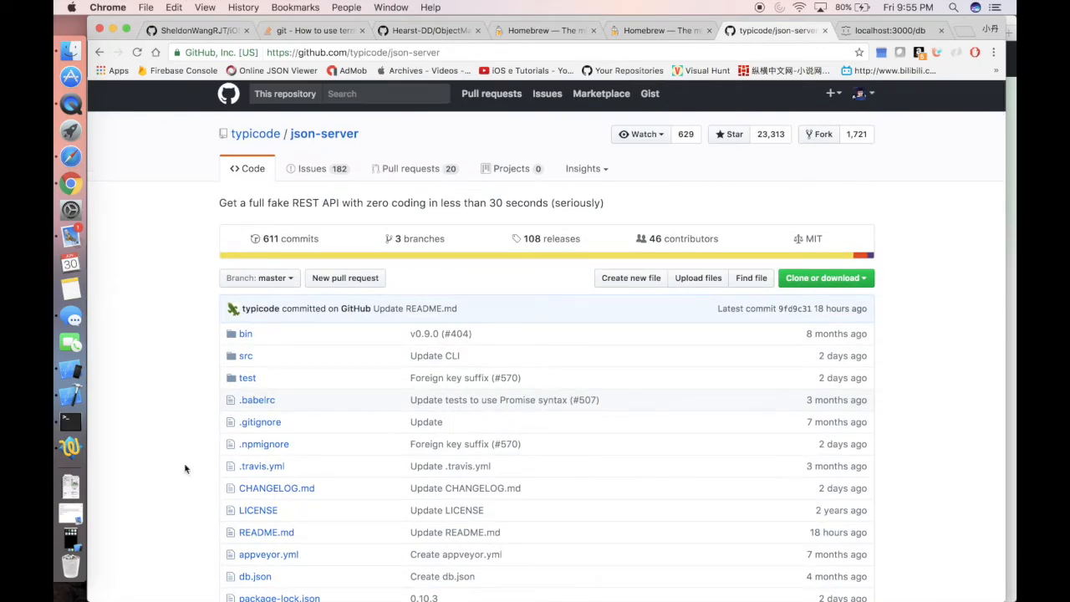
pyautogui.scroll(-3)
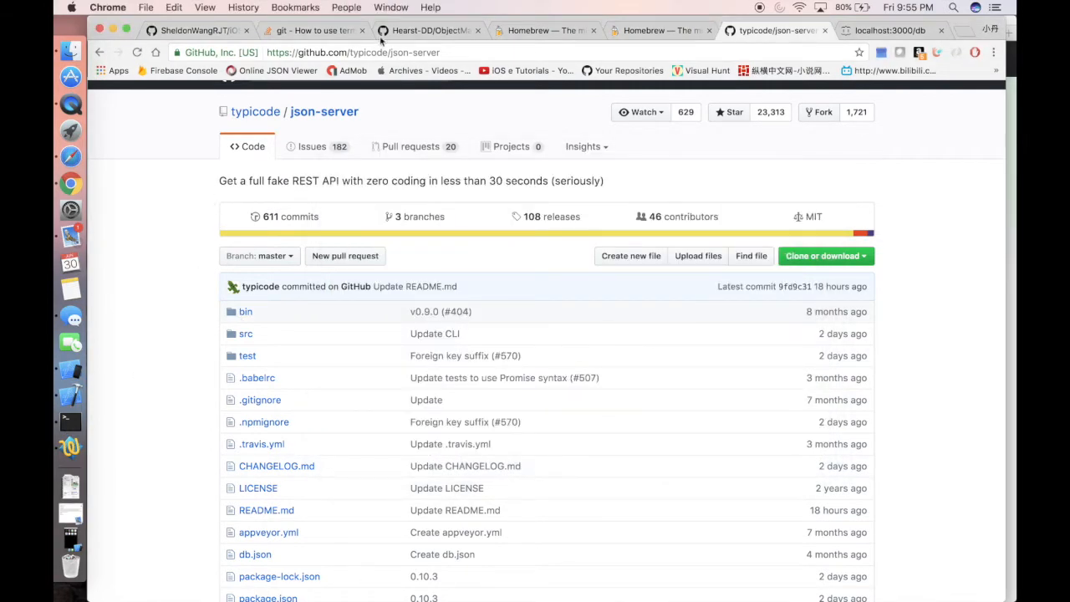
pyautogui.click(351, 52)
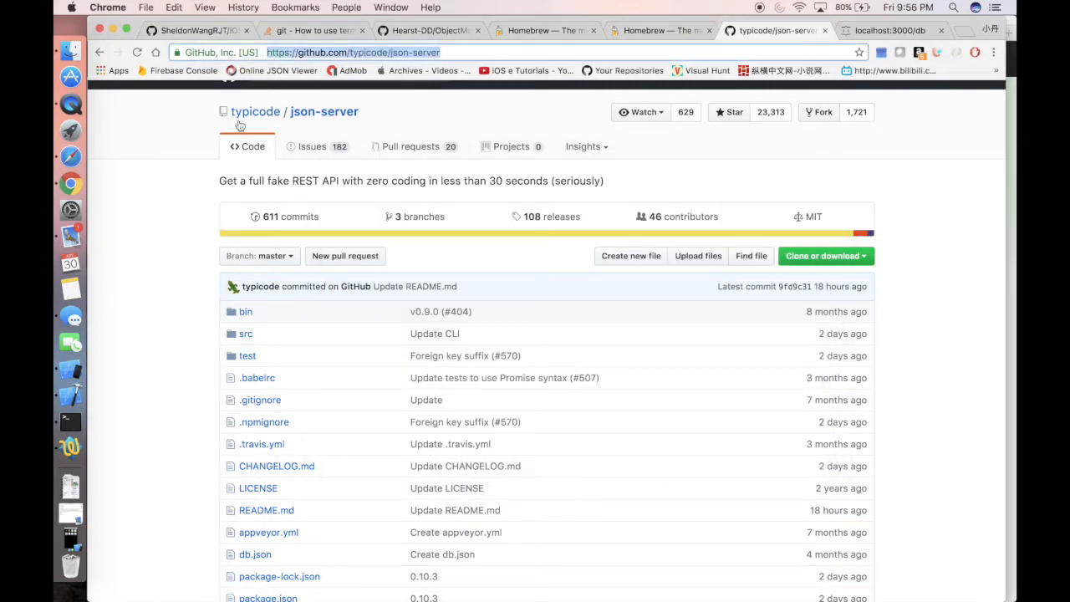
pyautogui.scroll(-3)
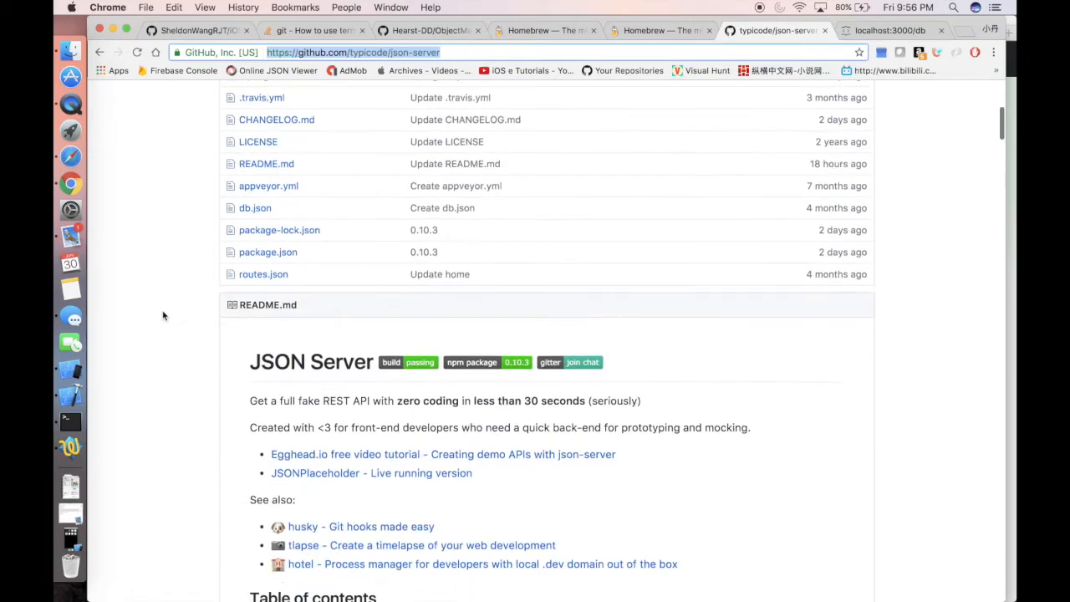
pyautogui.scroll(-3)
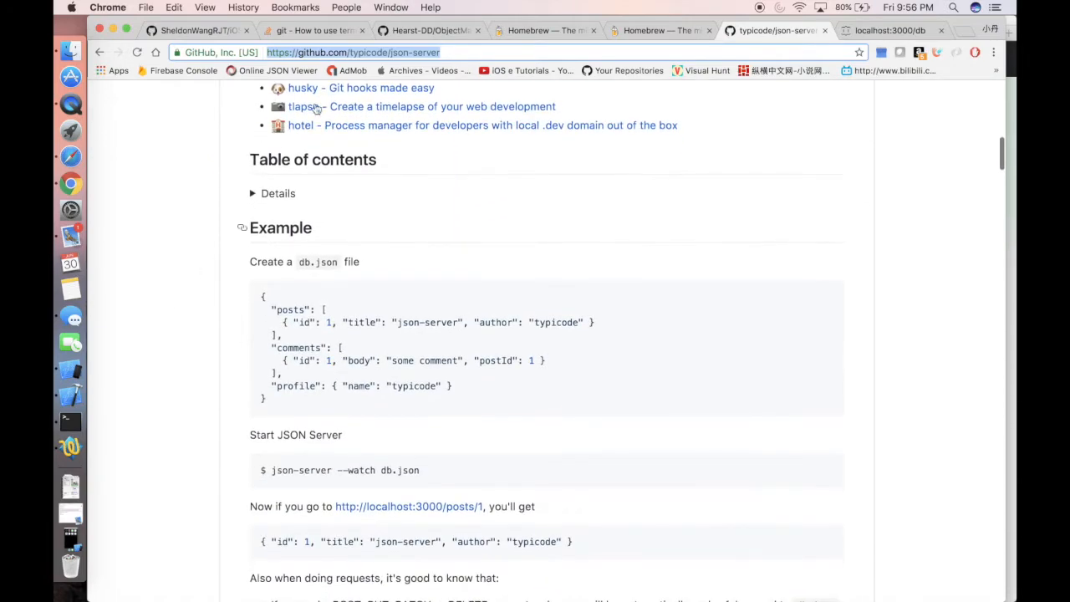
pyautogui.scroll(-3)
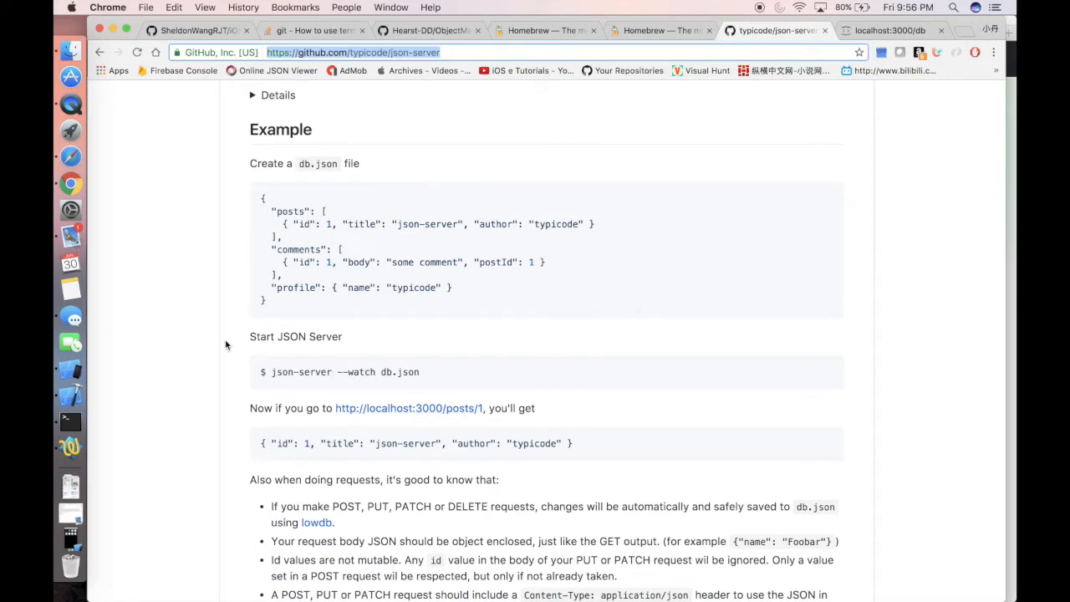
pyautogui.scroll(-3)
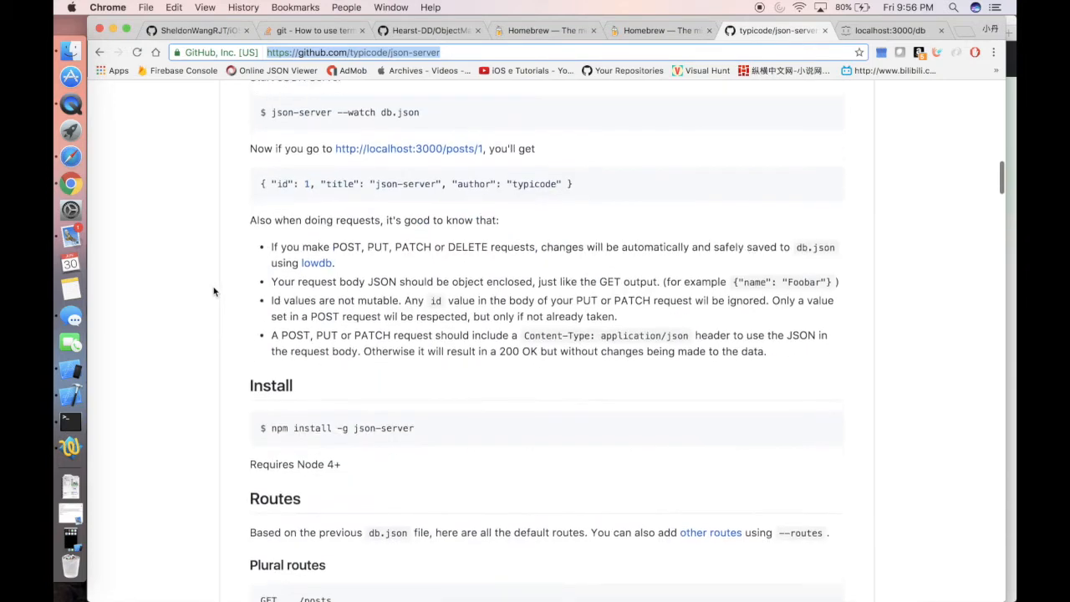
pyautogui.scroll(-3)
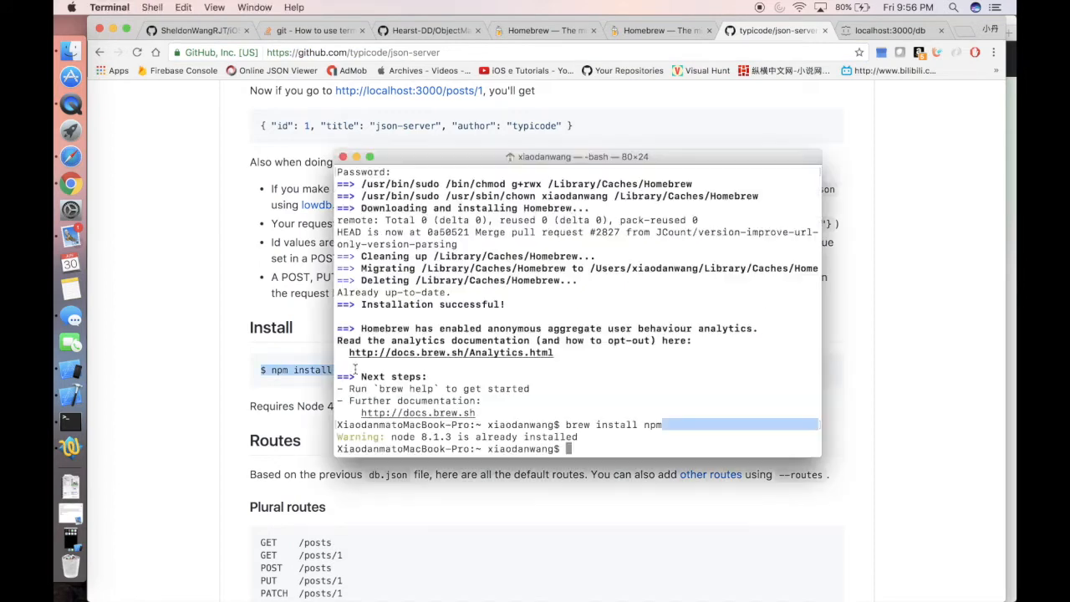
# - Run 'npm install -g json-server' without the leading $
pyautogui.write('npm install -g json-server')
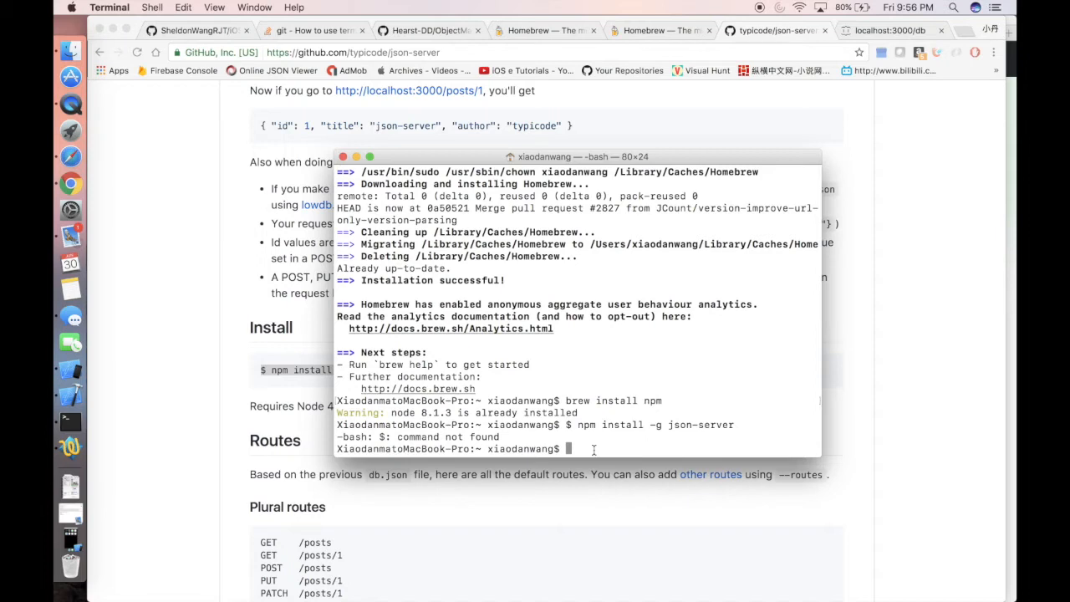
pyautogui.write('npm')
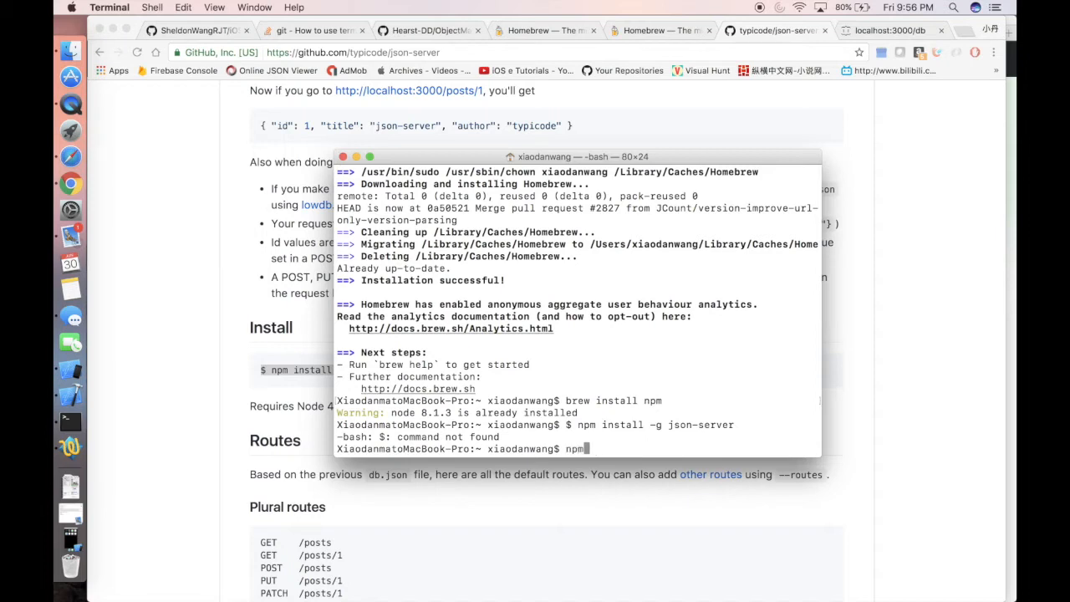
pyautogui.write('install')
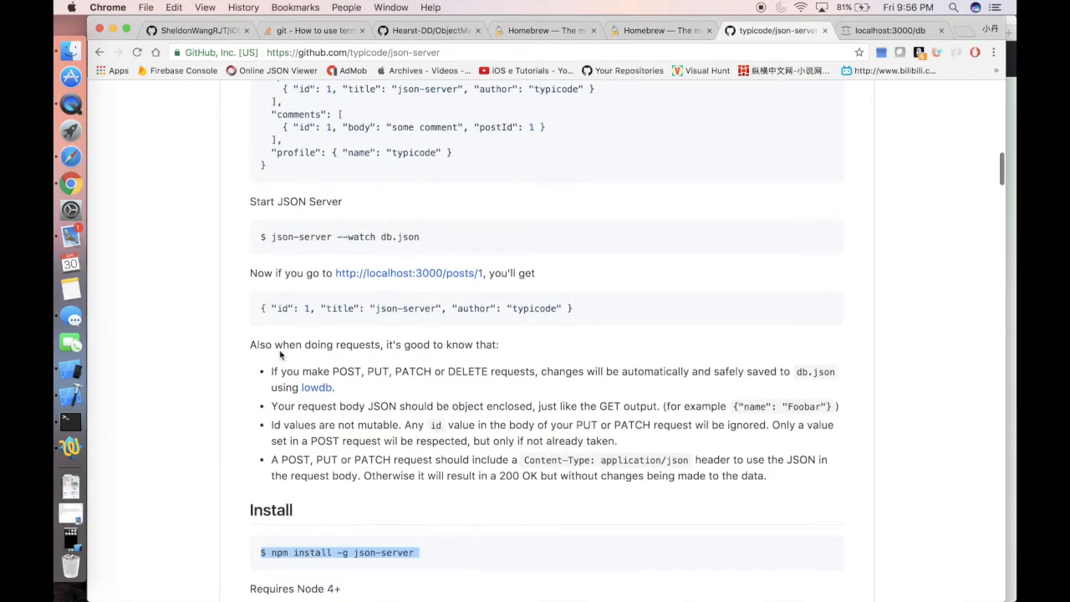
pyautogui.scroll(-3)
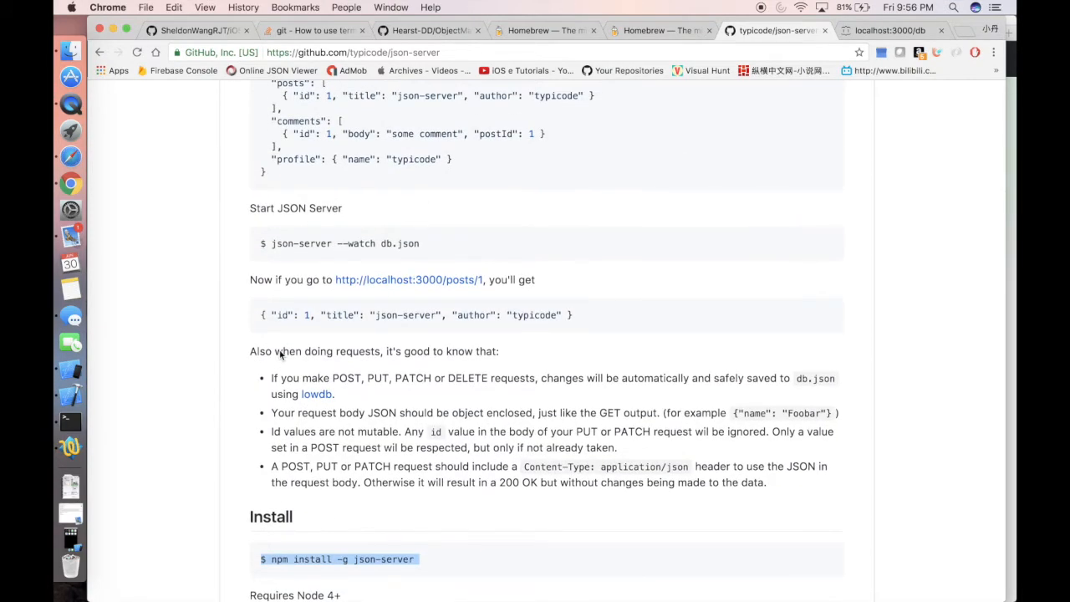
pyautogui.scroll(3)
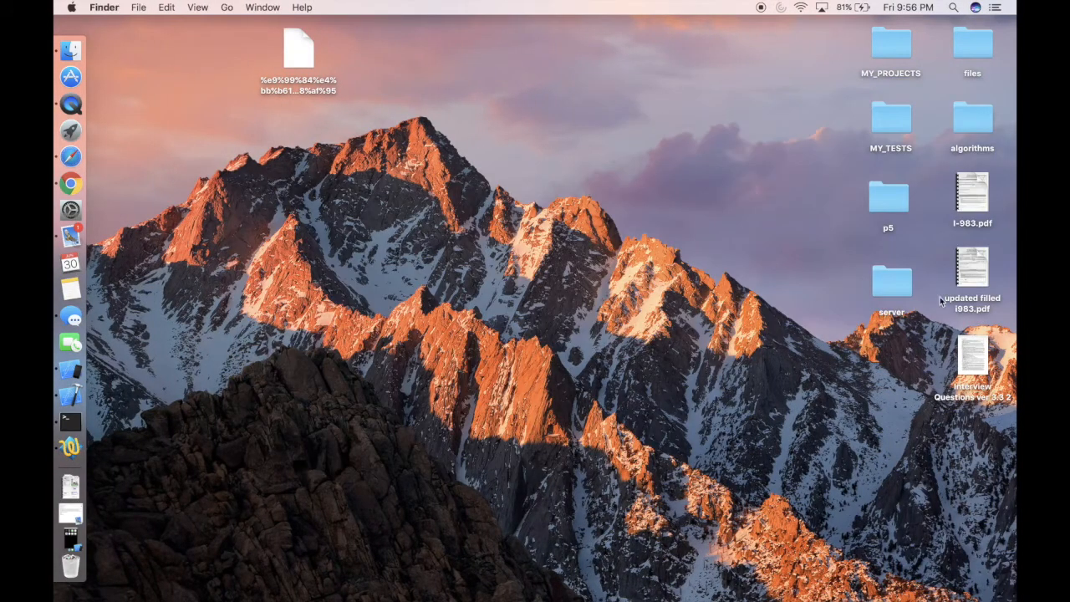
# - Open the desktop server folder and start TextEdit through Spotlight
pyautogui.doubleClick(891, 281)
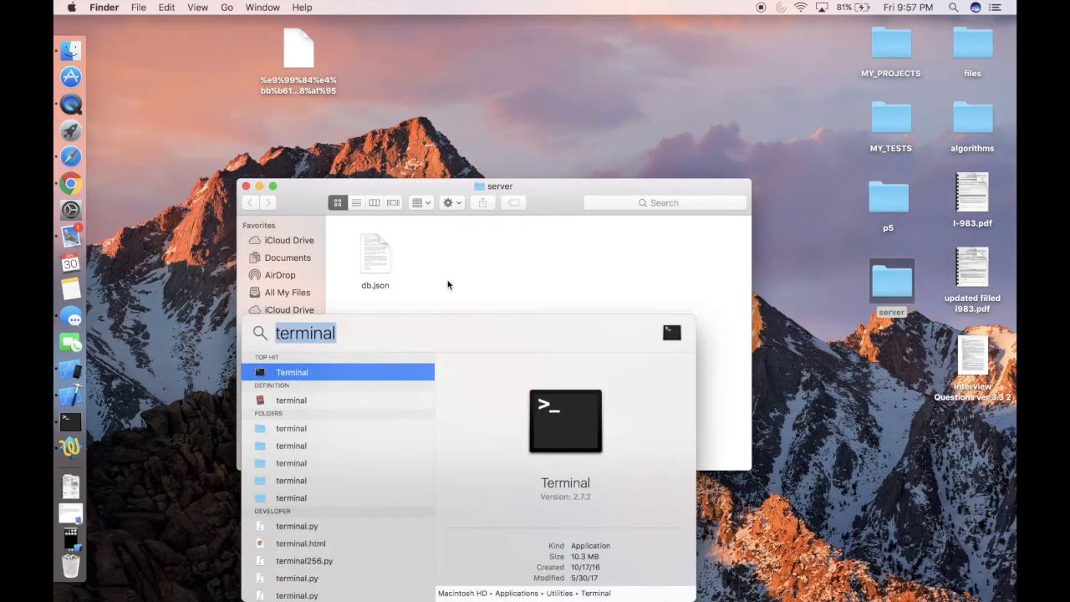
pyautogui.write('textEdit')
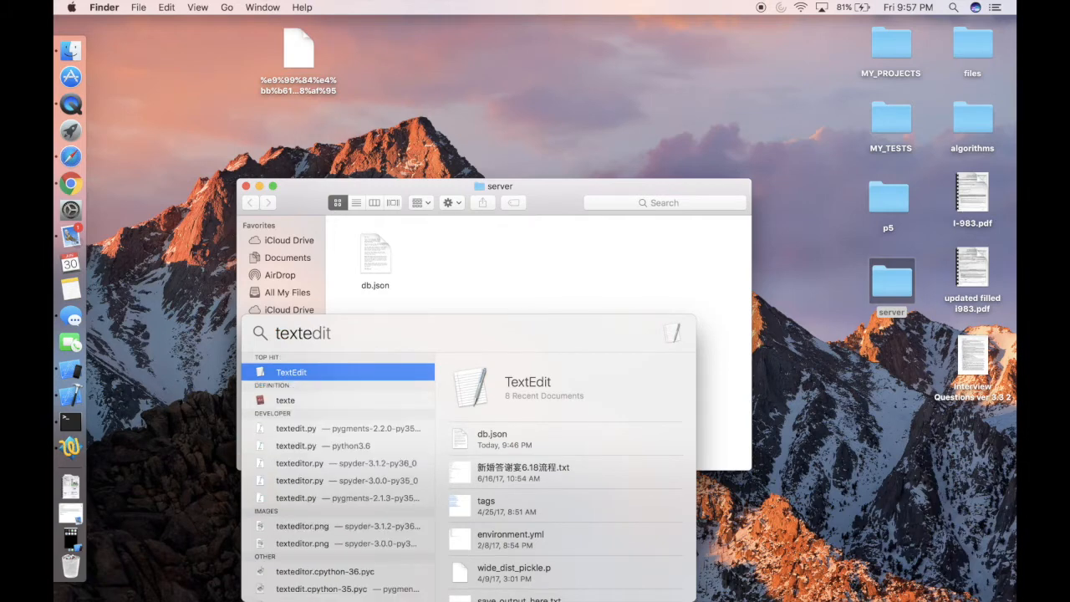
pyautogui.click(291, 372)
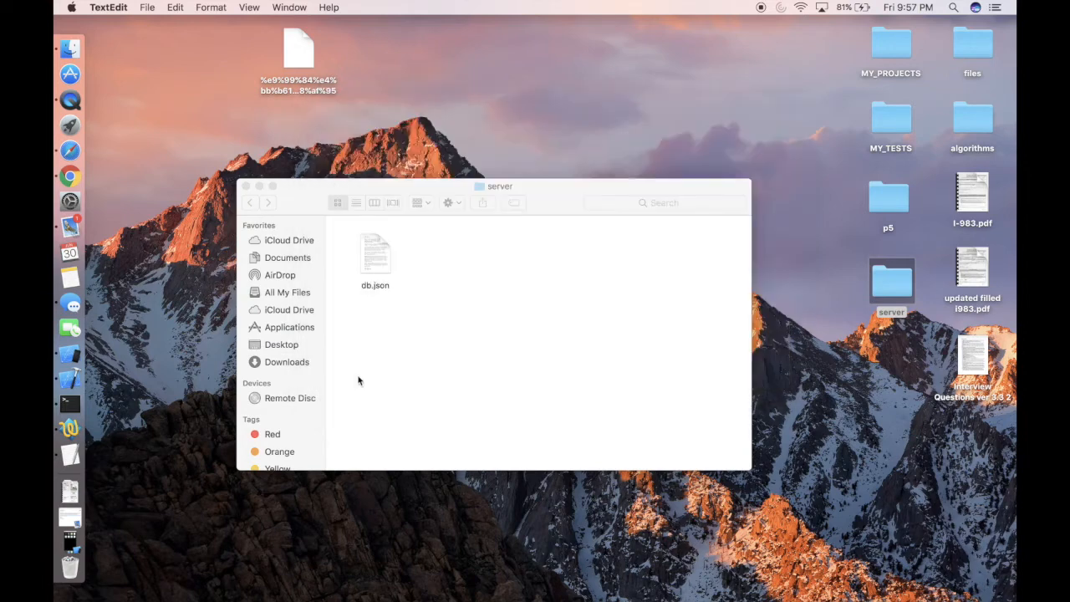
pyautogui.write('textedit')
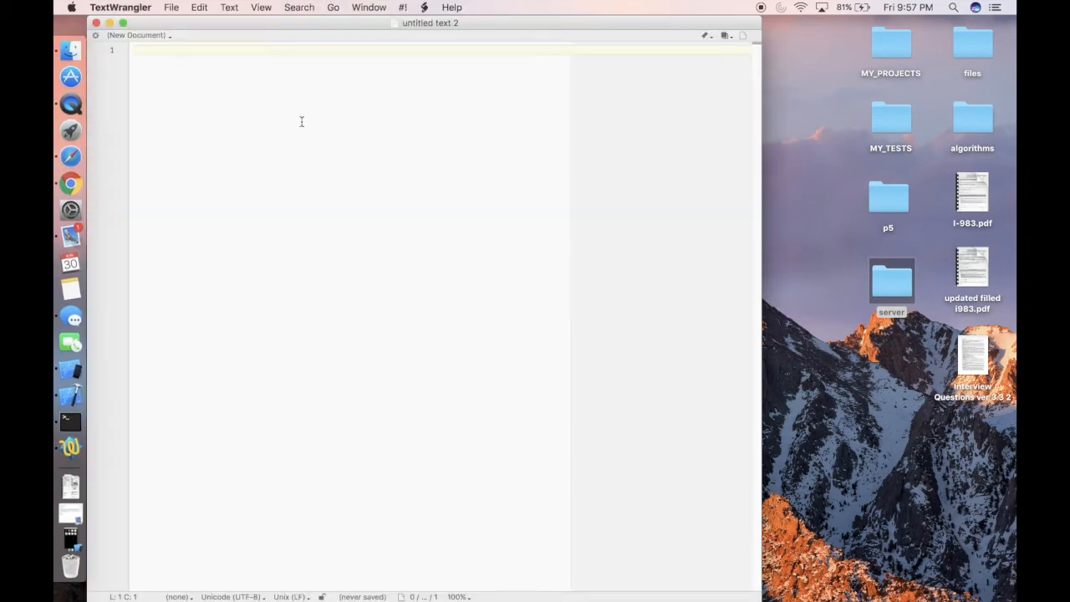
# - Paste the example posts, comments and profile JSON into the untitled document, then close it
pyautogui.write('$ npm install -g json-server')
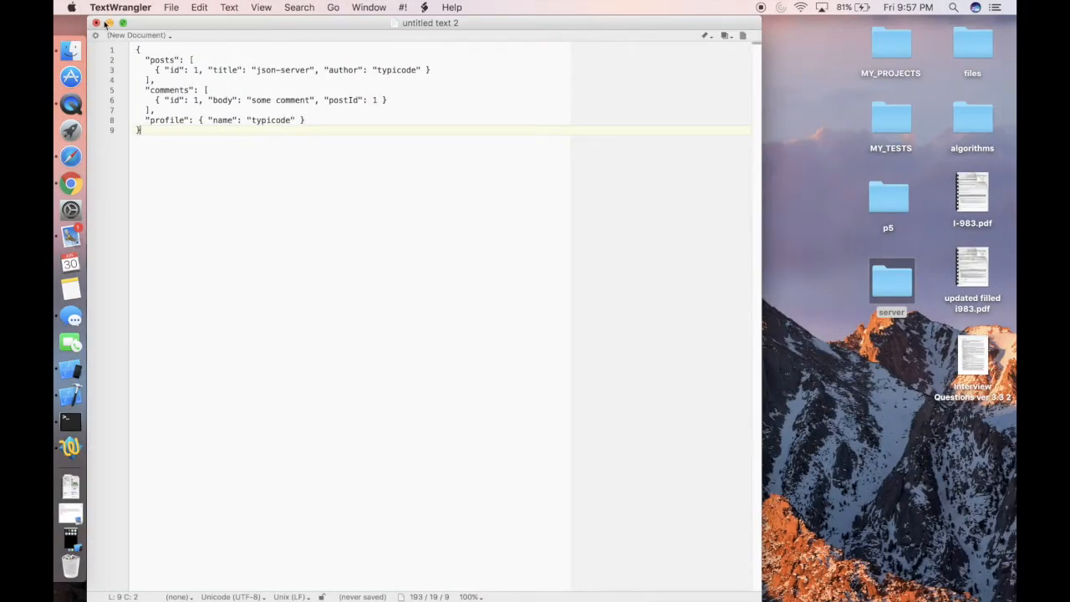
pyautogui.click(95, 22)
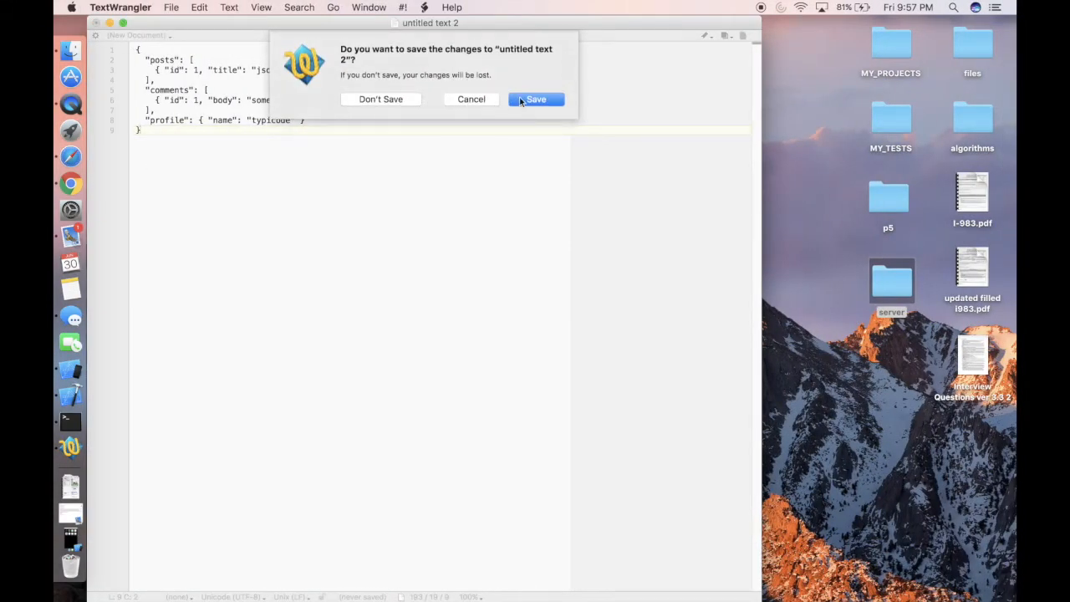
# - Rename db2.txt to db2.json and save it into the server folder
pyautogui.click(535, 98)
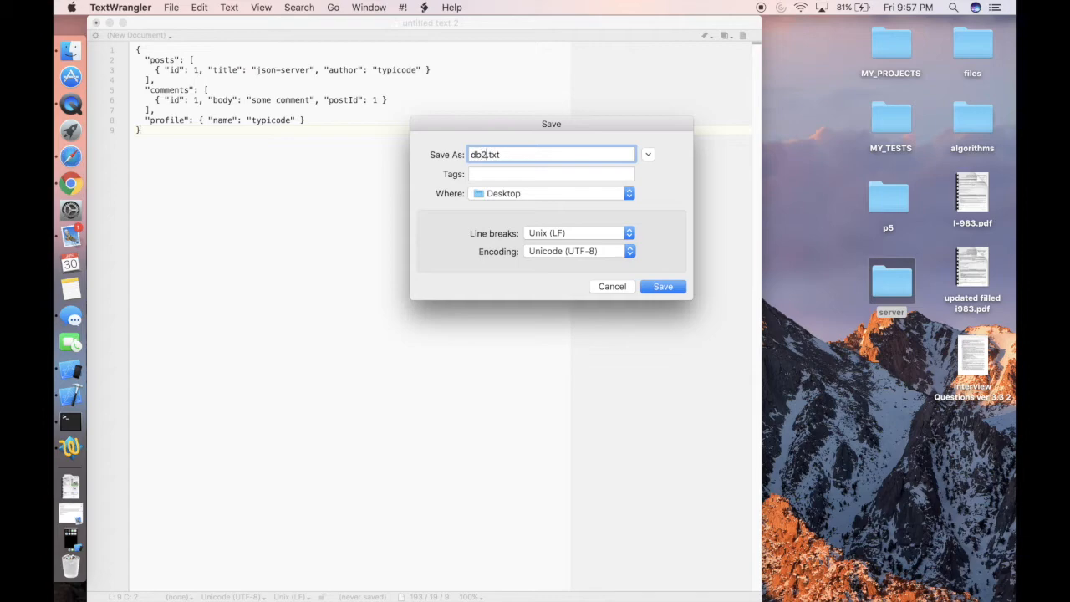
pyautogui.press('Backspace')
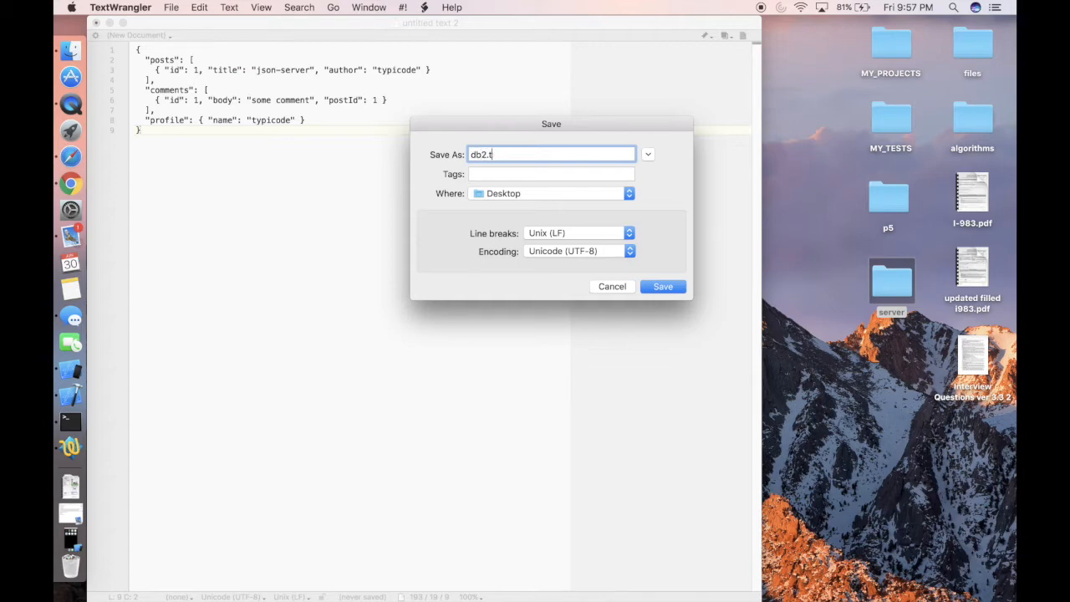
pyautogui.click(661, 286)
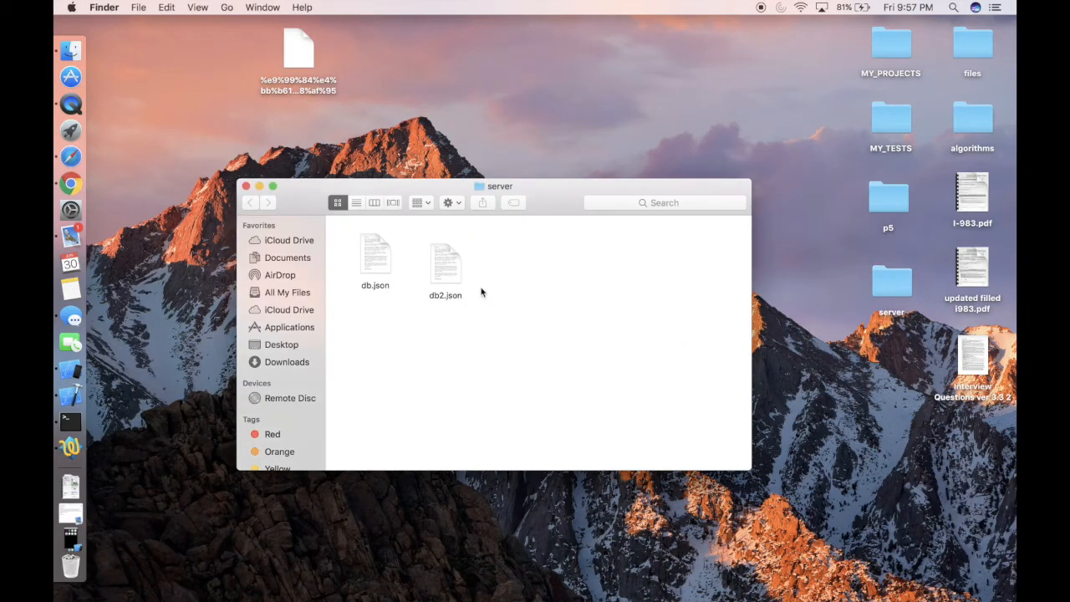
pyautogui.moveTo(498, 253)
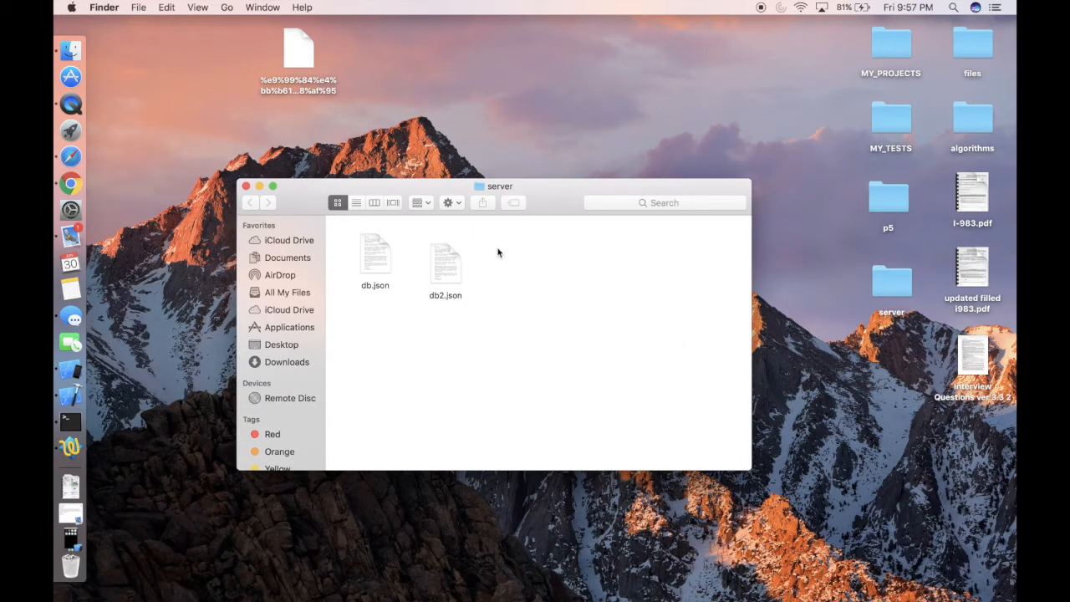
pyautogui.moveTo(457, 307)
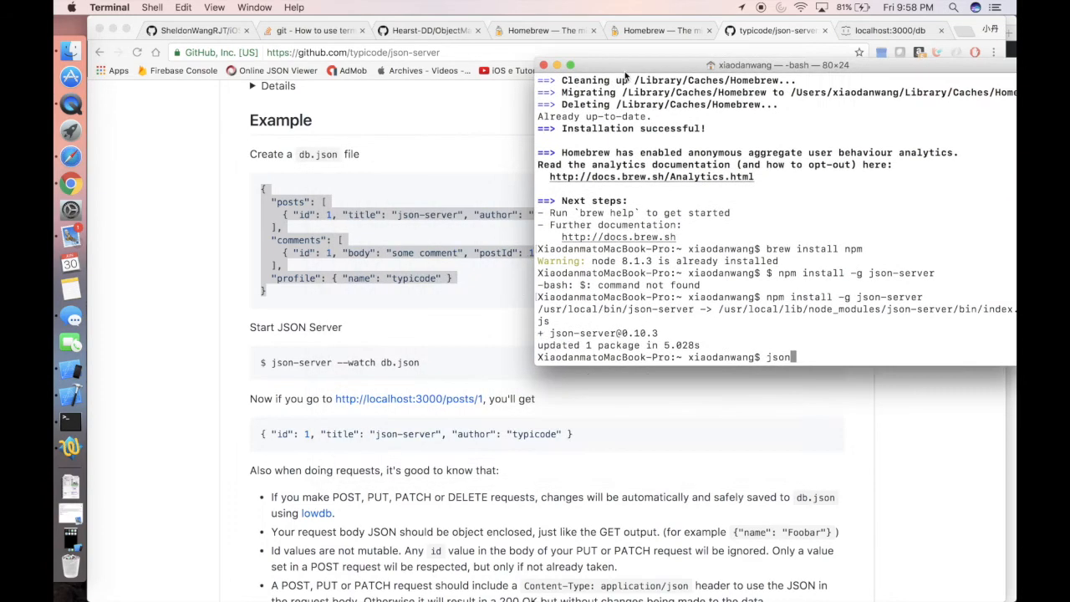
# - Start 'json-server --watch db2.json' from the server folder
pyautogui.moveTo(777, 64); pyautogui.dragTo(711, 94)
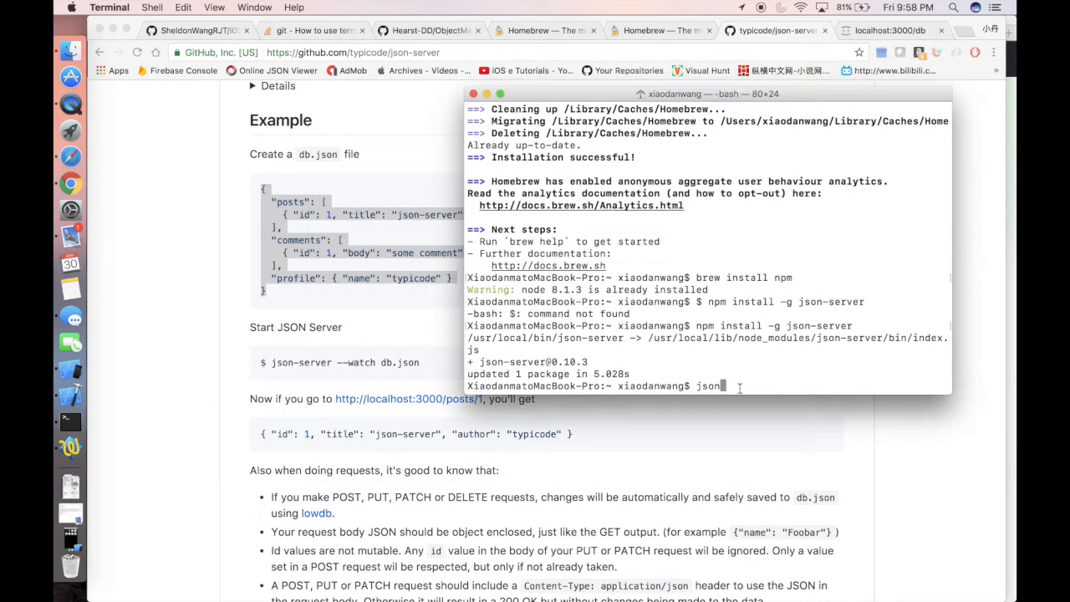
pyautogui.write('-server')
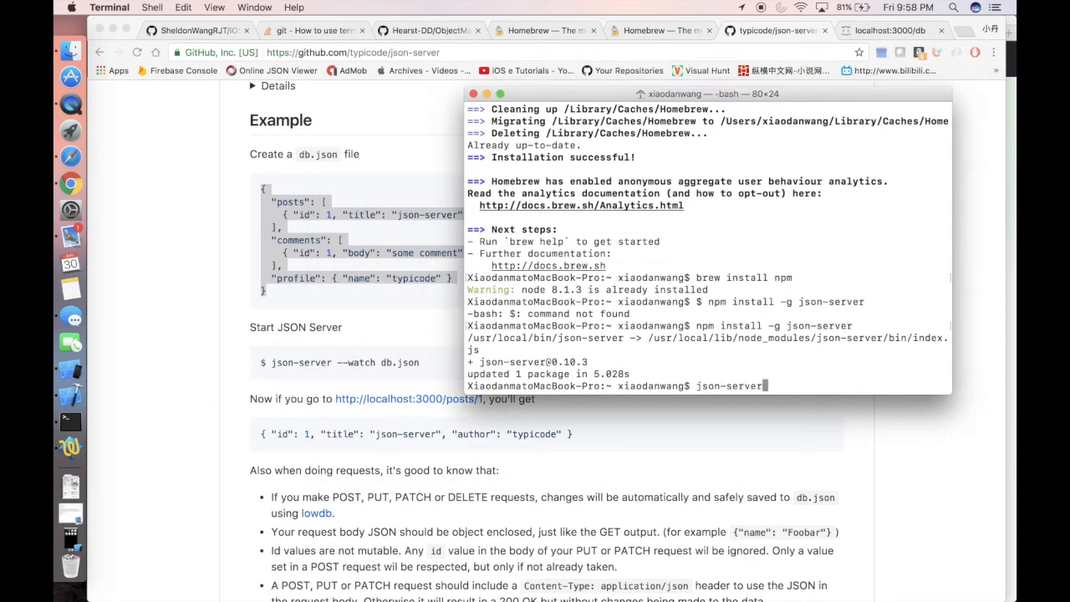
pyautogui.write('-- watch')
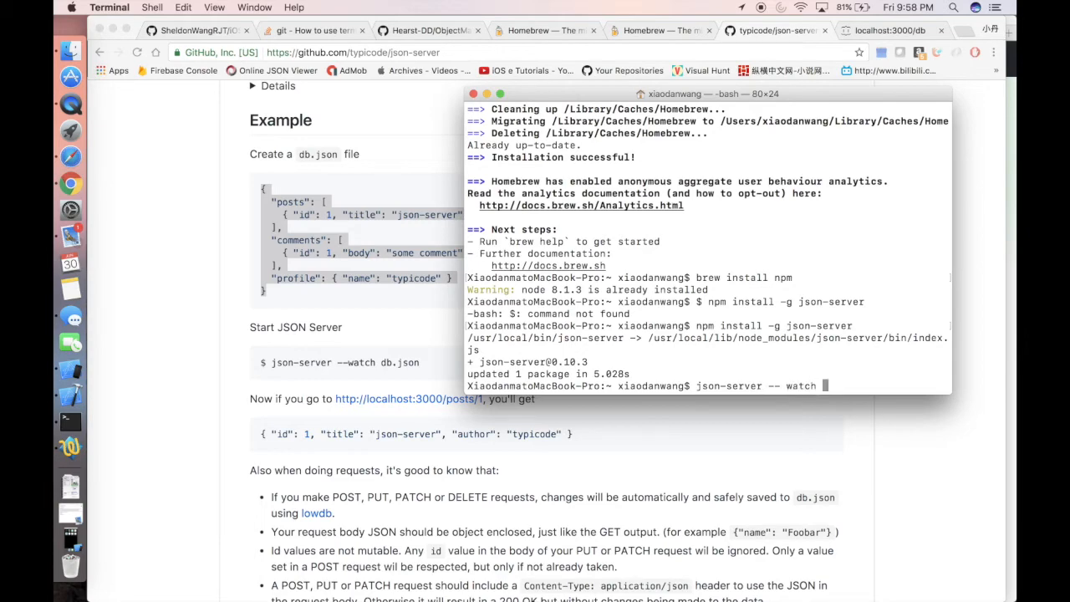
pyautogui.write('db2.json')
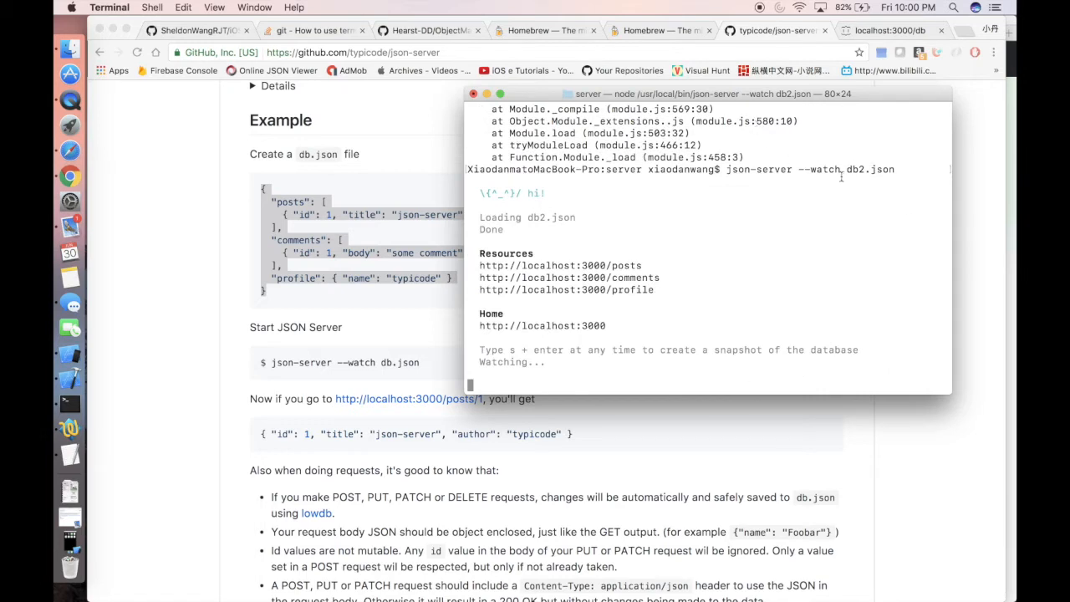
pyautogui.moveTo(810, 172)
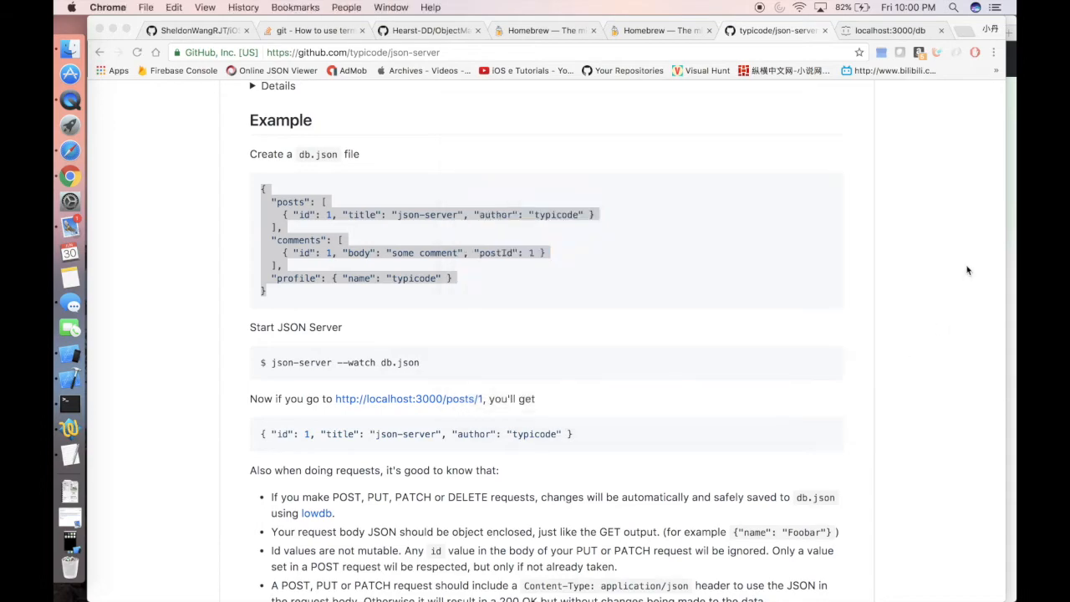
# - Open localhost:3000 in Chrome and follow the /db link
pyautogui.click(886, 30)
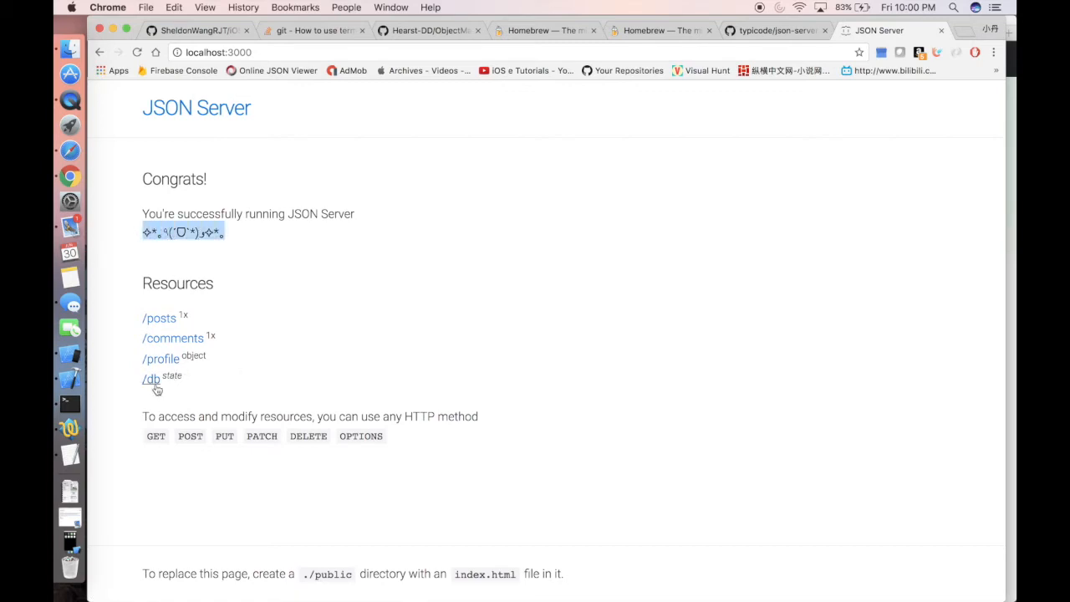
pyautogui.click(149, 379)
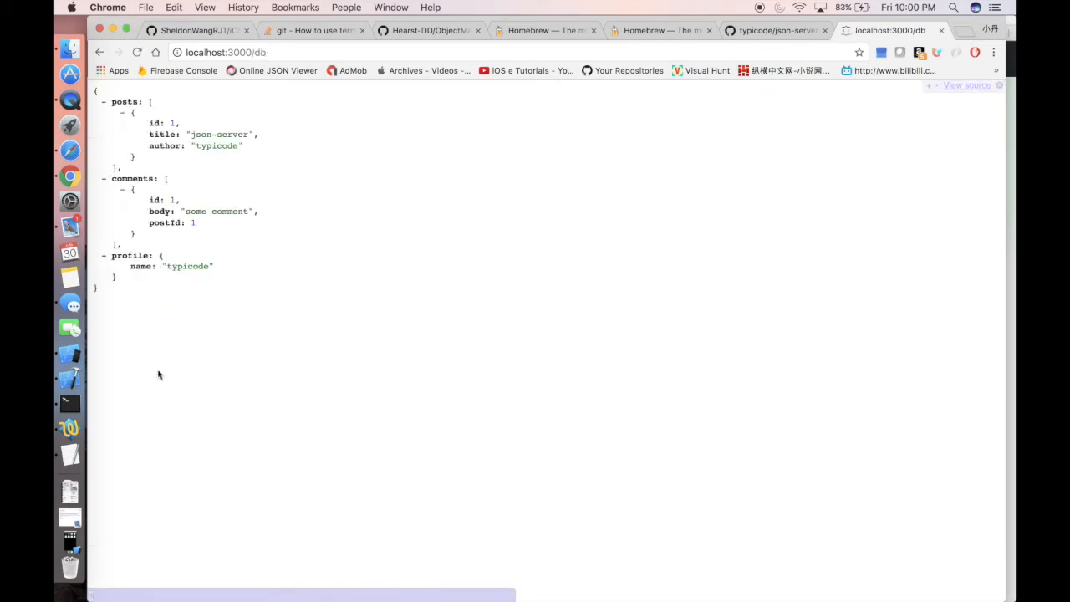
pyautogui.moveTo(213, 122)
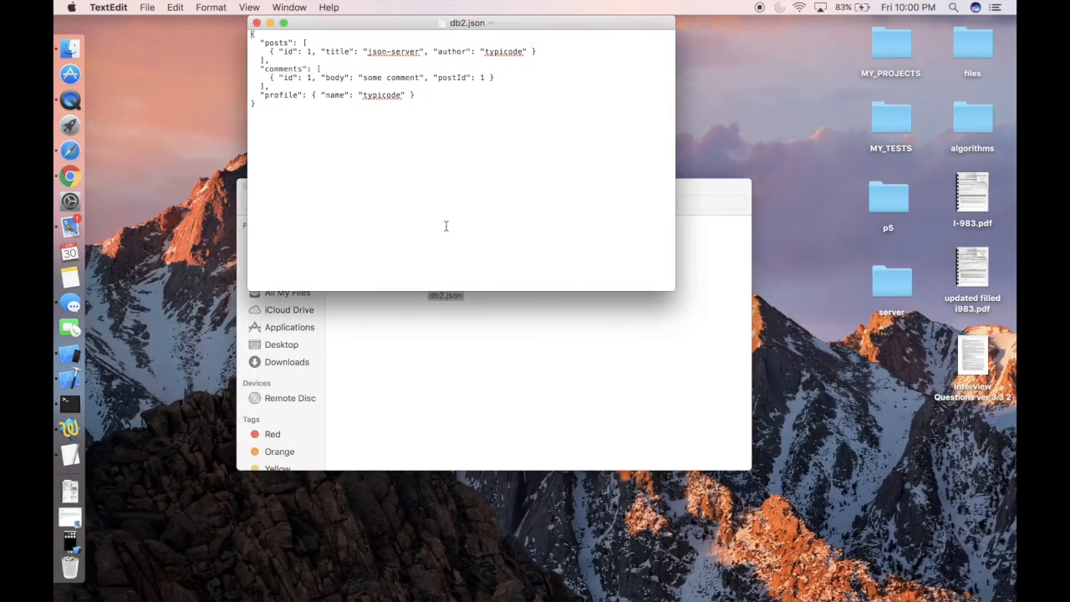
# - Replace the profile name 'typicode' with 'profile-sheldon' in db2.json
pyautogui.doubleClick(382, 95)
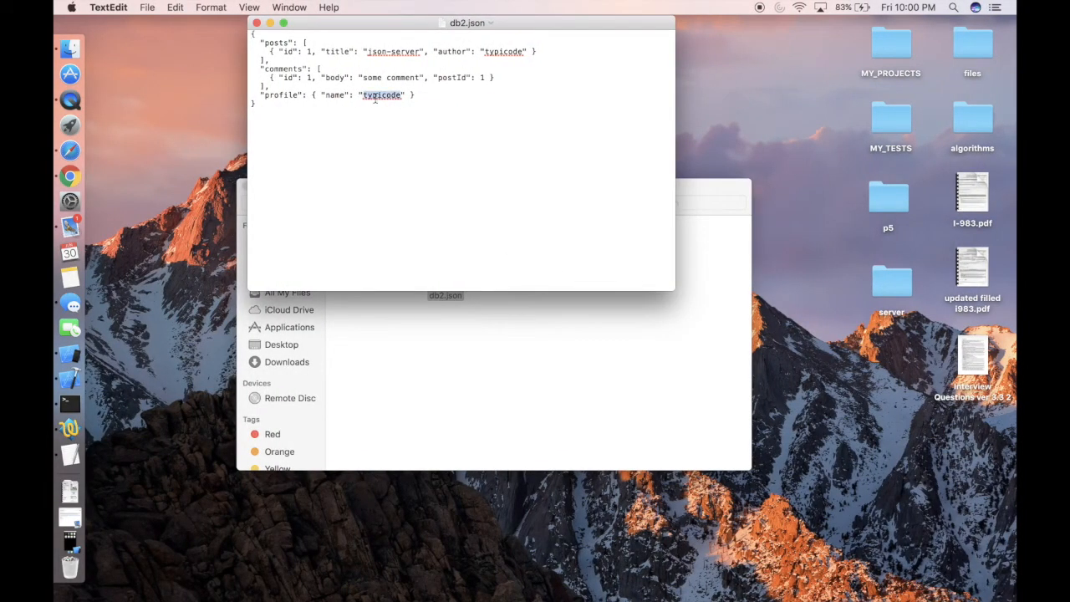
pyautogui.write('profile-s')
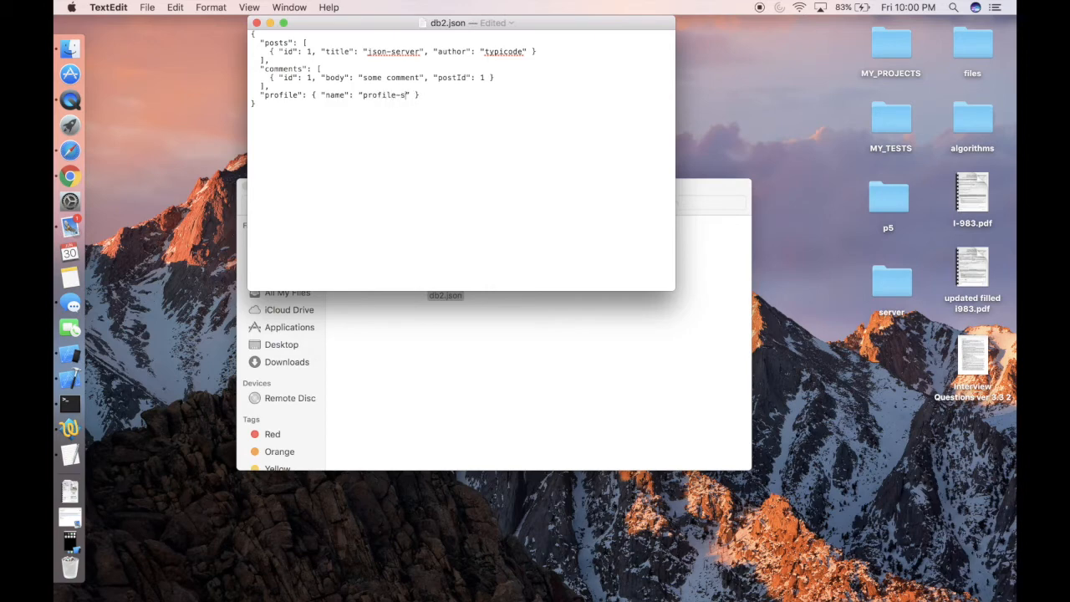
pyautogui.write('heldon')
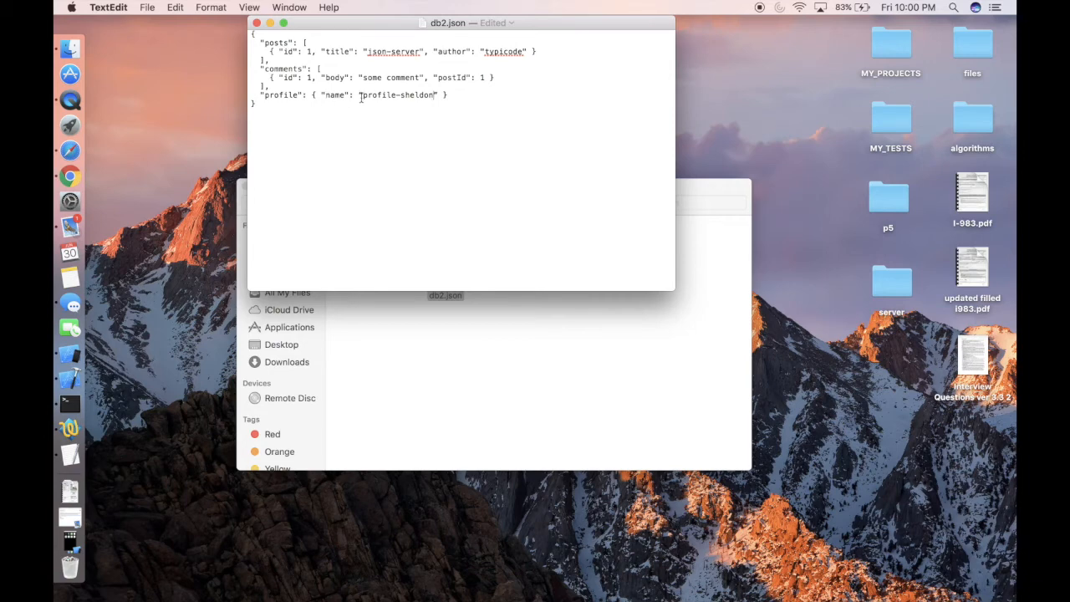
pyautogui.doubleClick(397, 94)
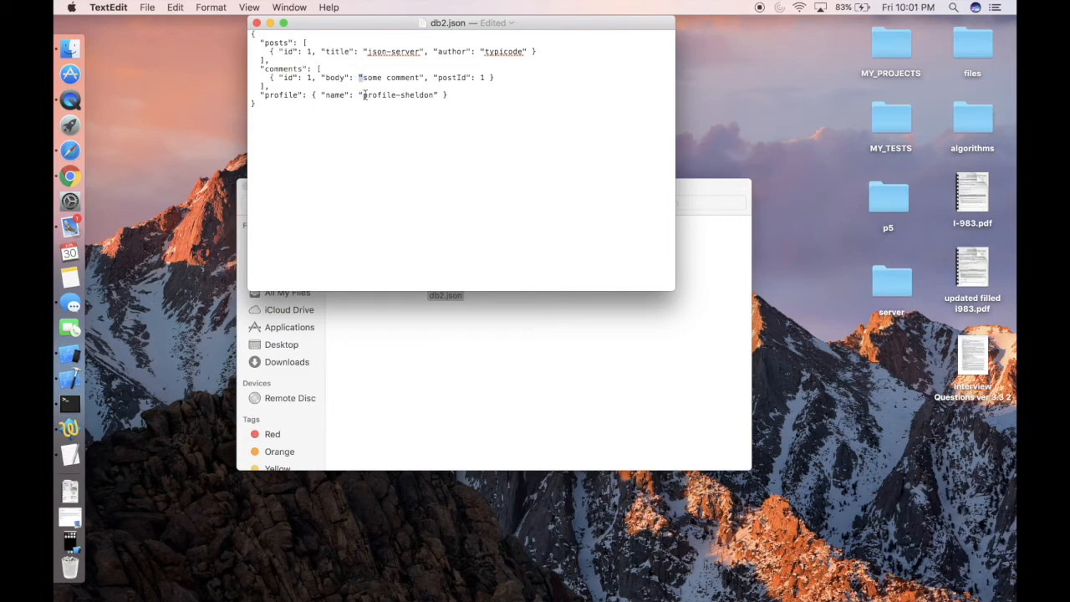
pyautogui.doubleClick(377, 94)
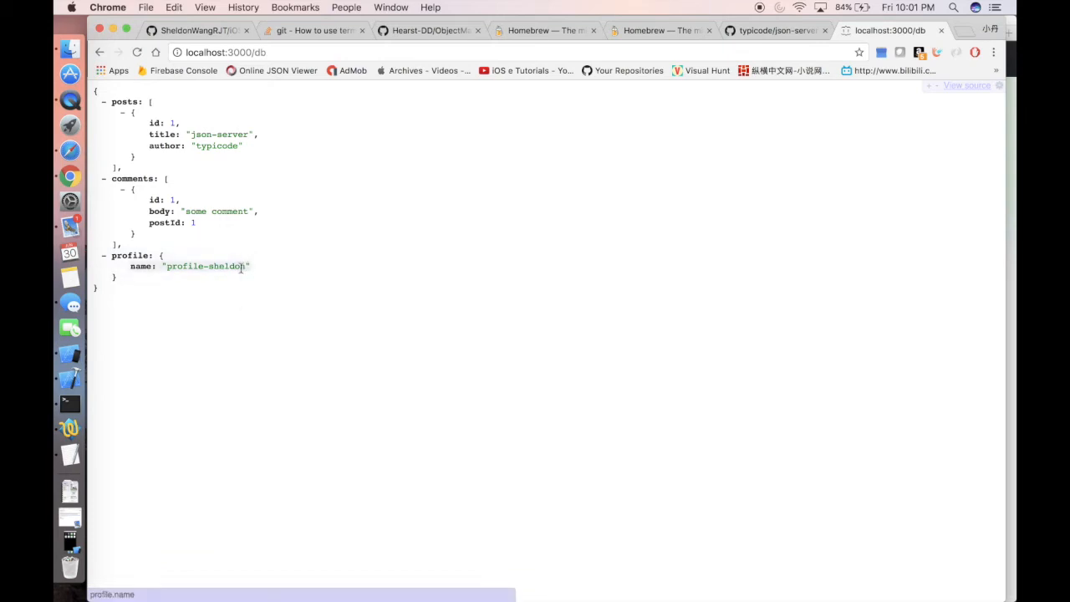
pyautogui.moveTo(220, 268)
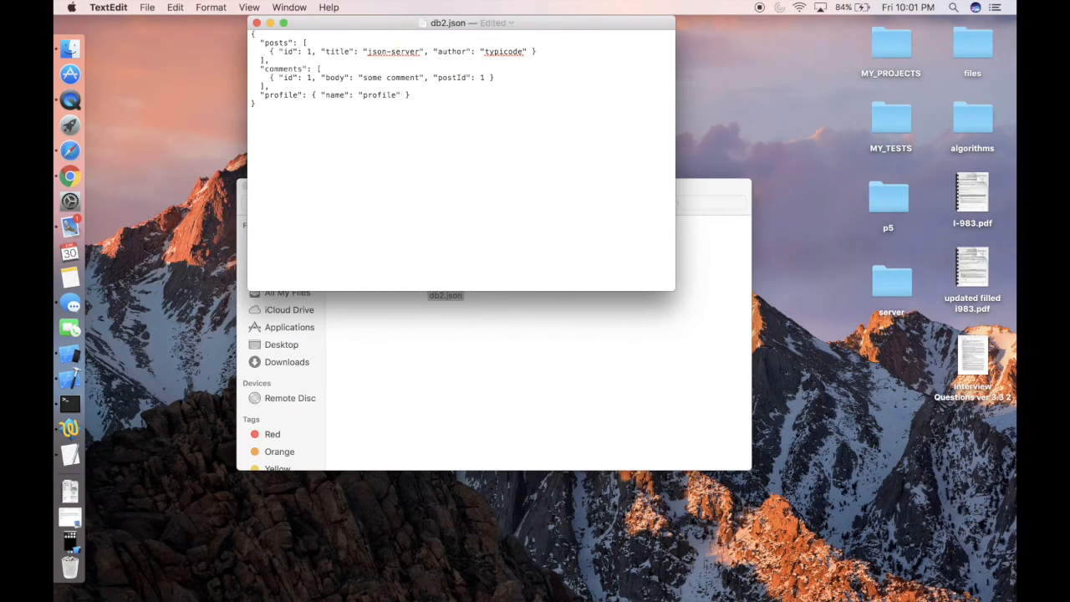
# - Switch to the Chrome tab showing the iOS KVO-KVC demo GitHub repository
pyautogui.click(400, 94)
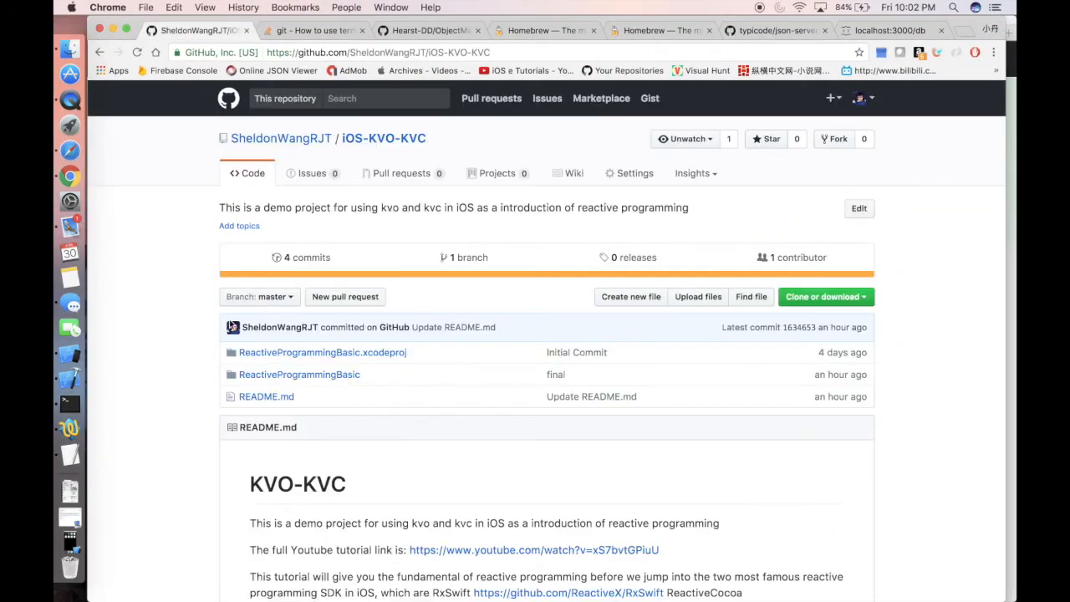
# - Browse the account's full repositories list, then return to the localhost:3000/db tab
pyautogui.click(280, 138)
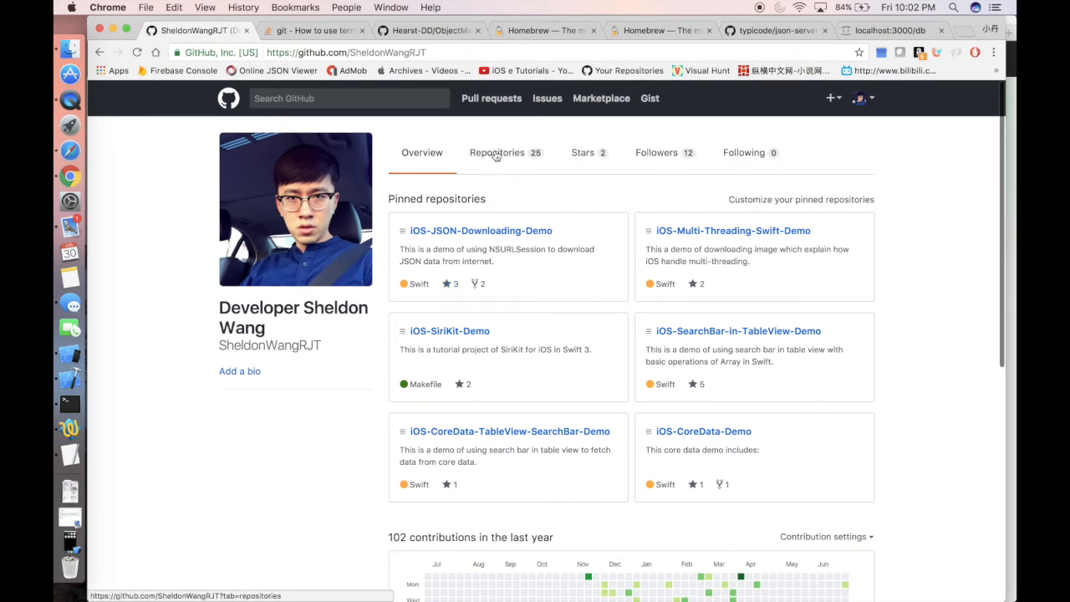
pyautogui.click(497, 152)
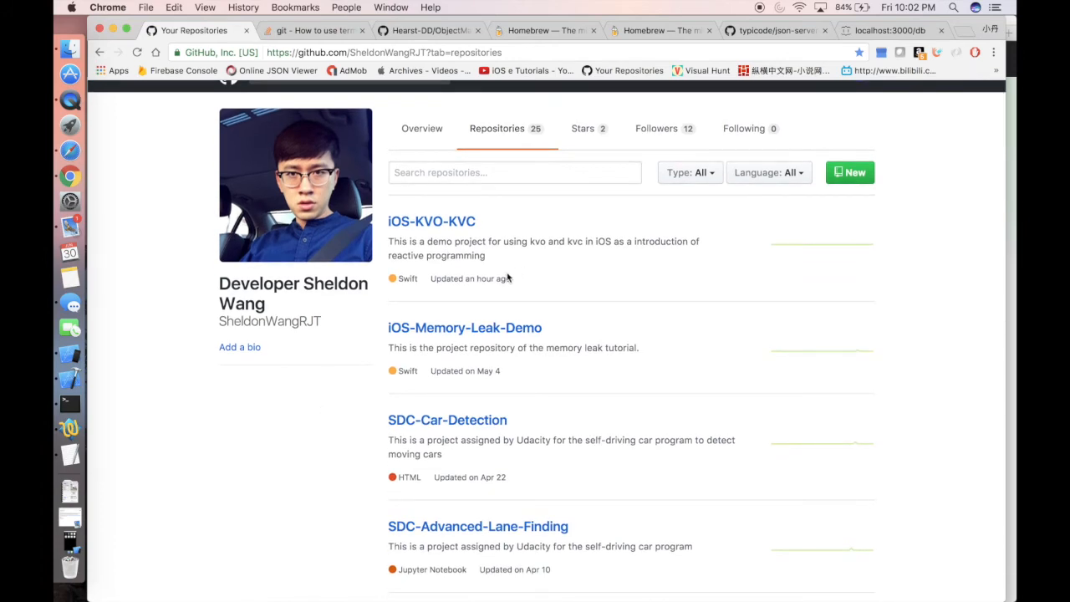
pyautogui.scroll(-3)
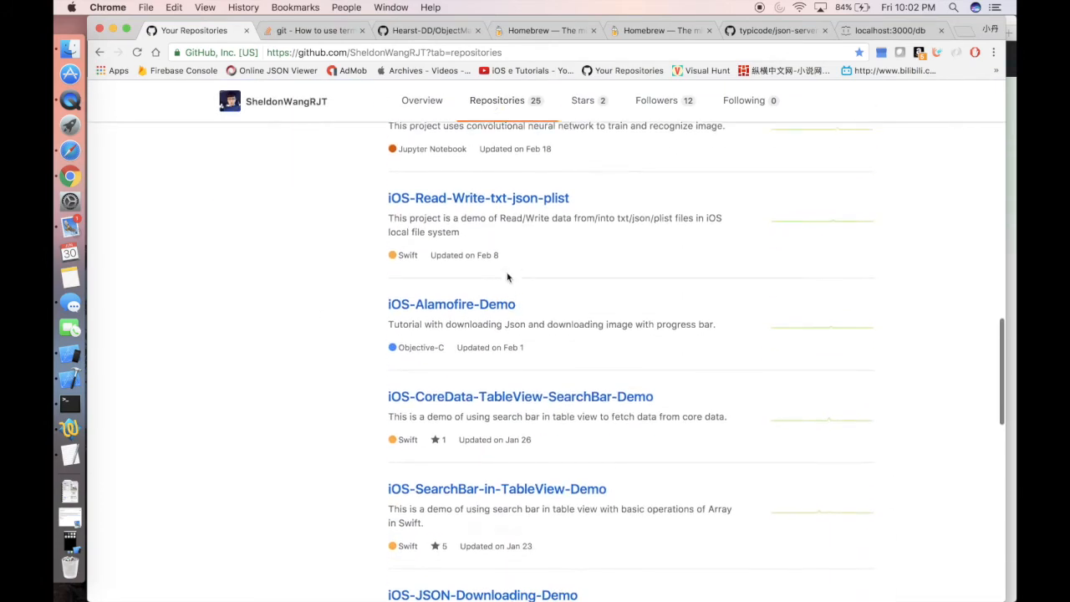
pyautogui.scroll(-3)
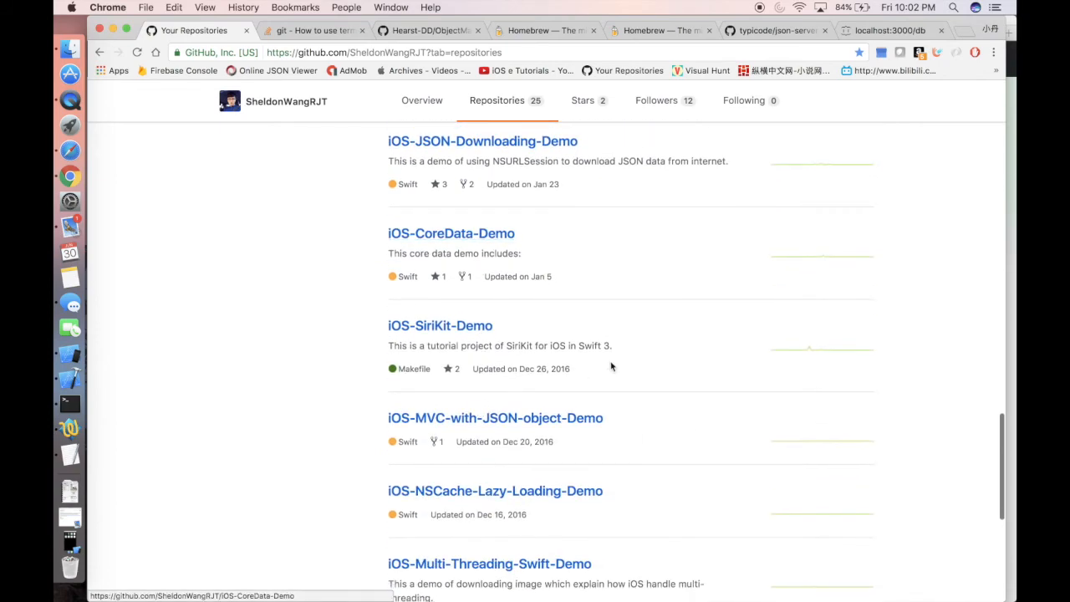
pyautogui.scroll(-3)
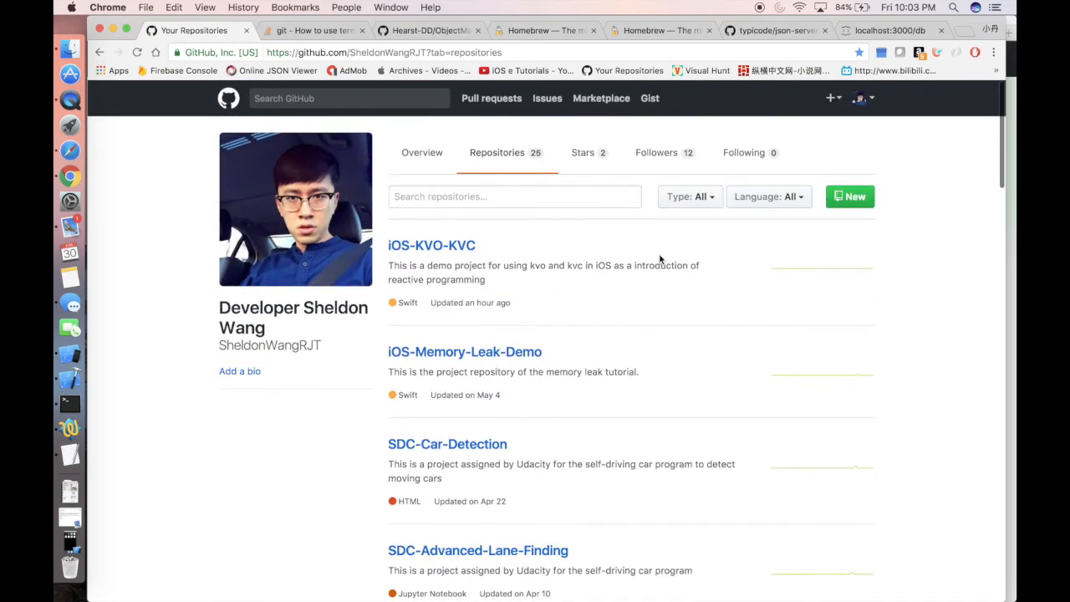
pyautogui.scroll(-3)
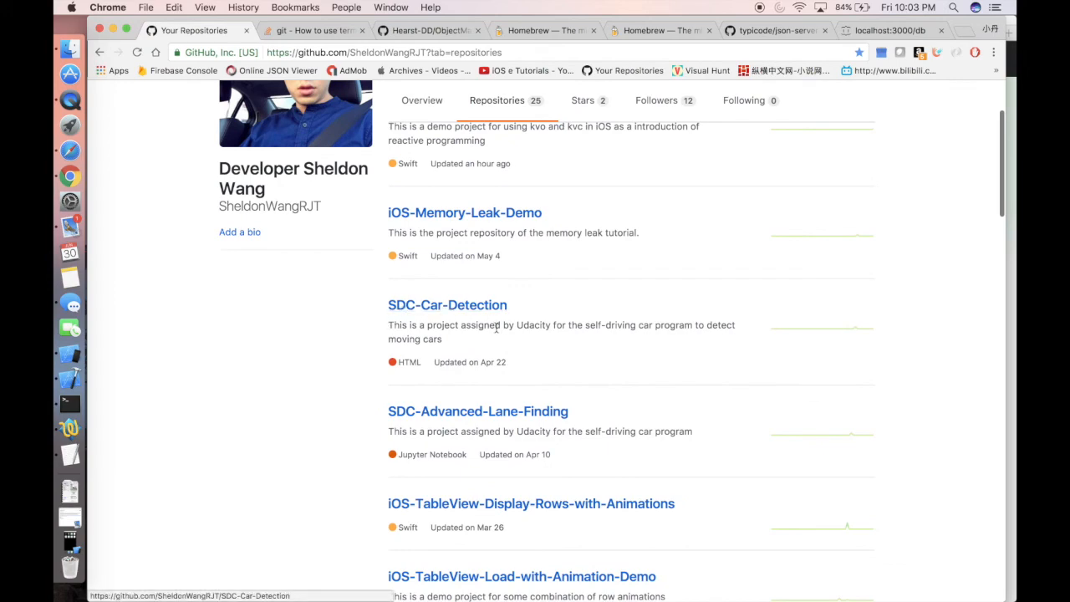
pyautogui.scroll(-3)
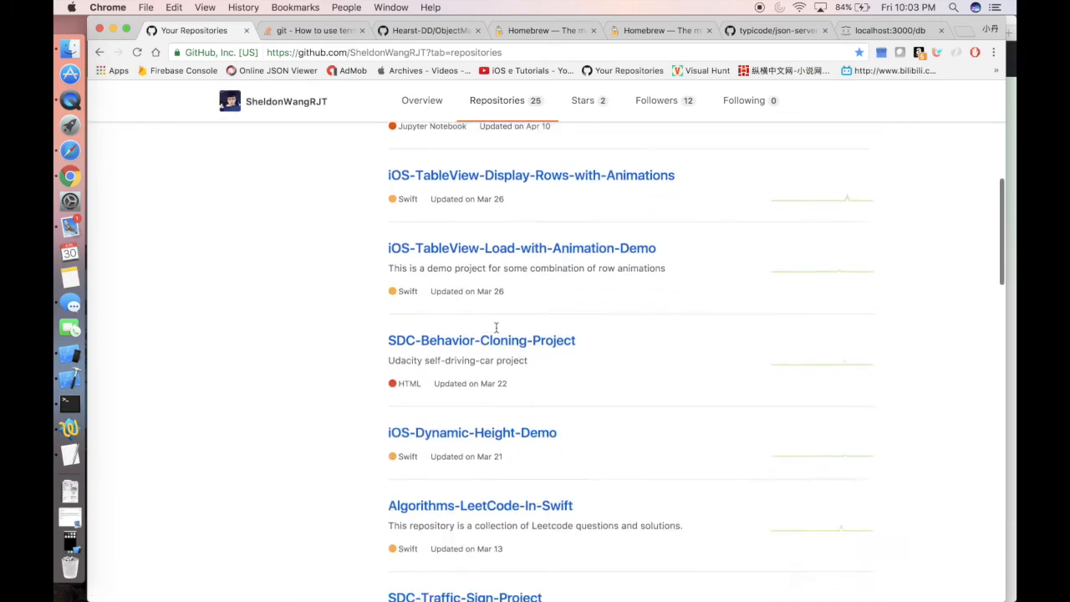
pyautogui.scroll(-3)
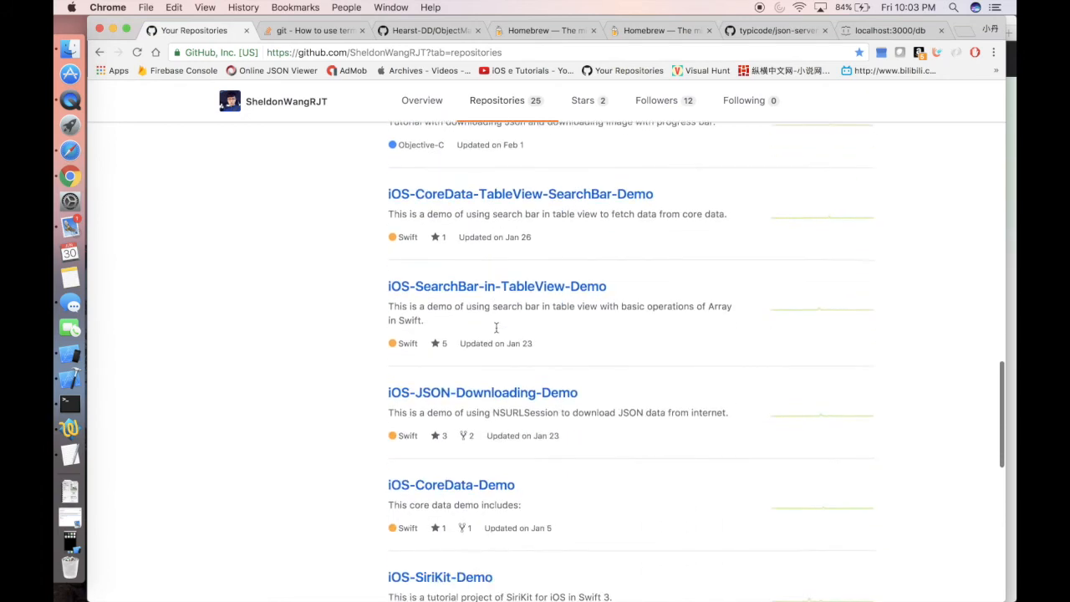
pyautogui.click(889, 30)
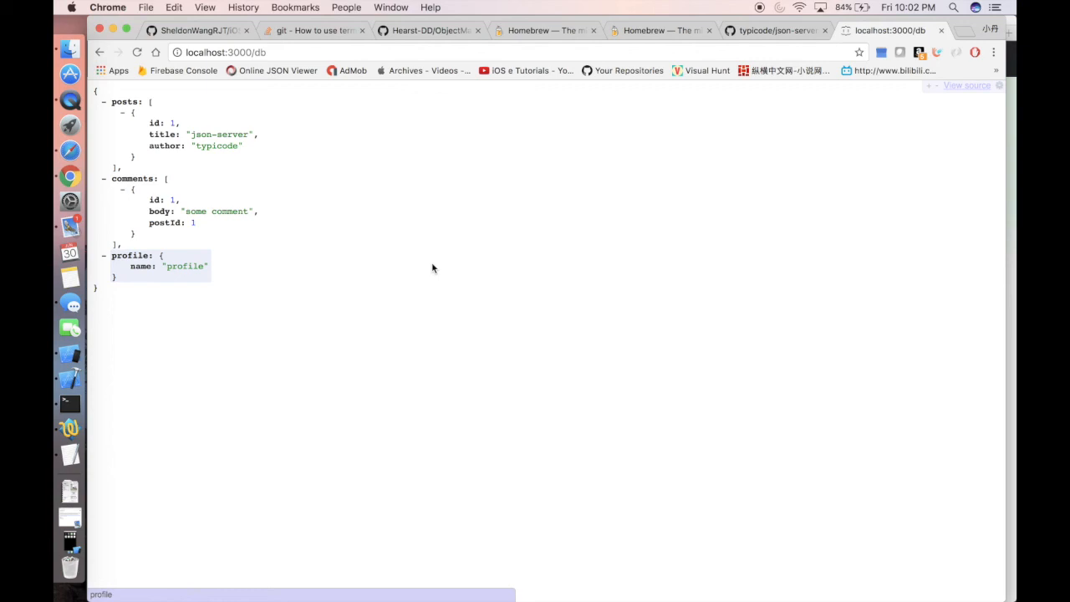
pyautogui.moveTo(290, 273)
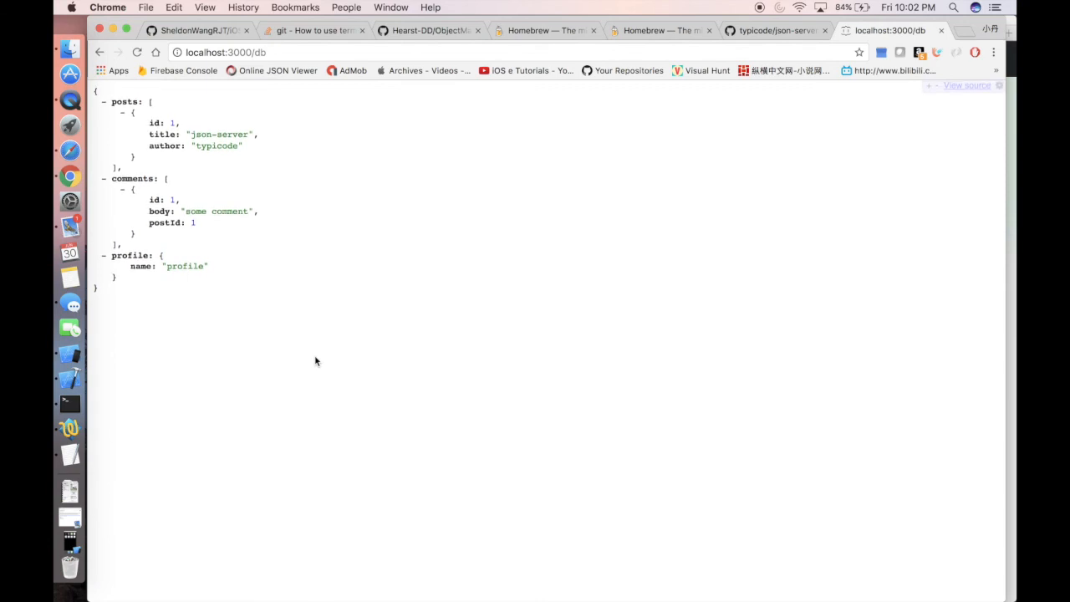
# - Return to the GitHub Your Repositories tab, topped by iOS-KVO-KVC
pyautogui.click(196, 31)
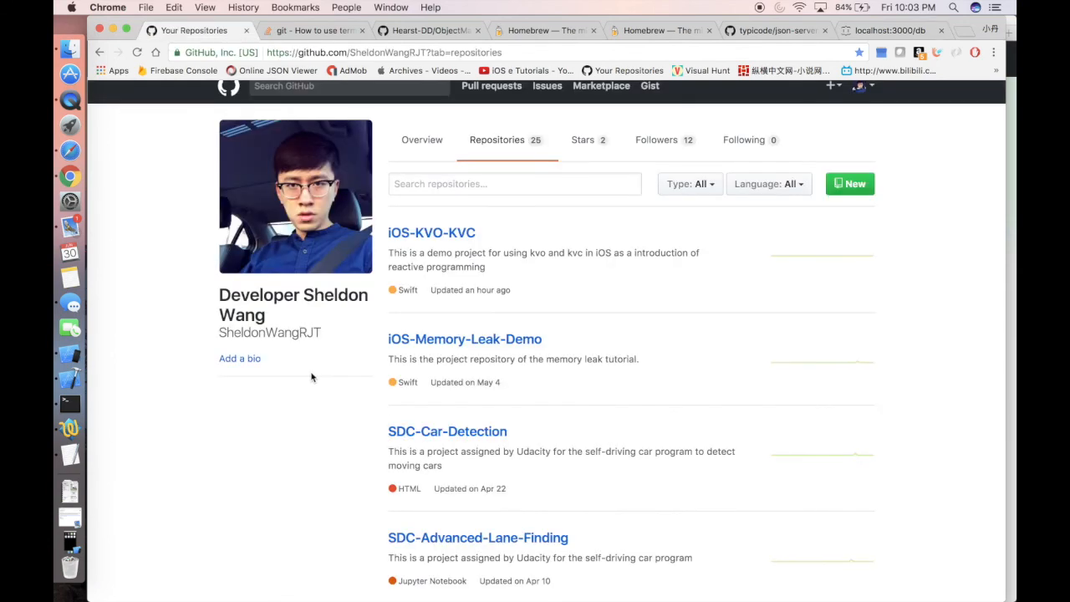